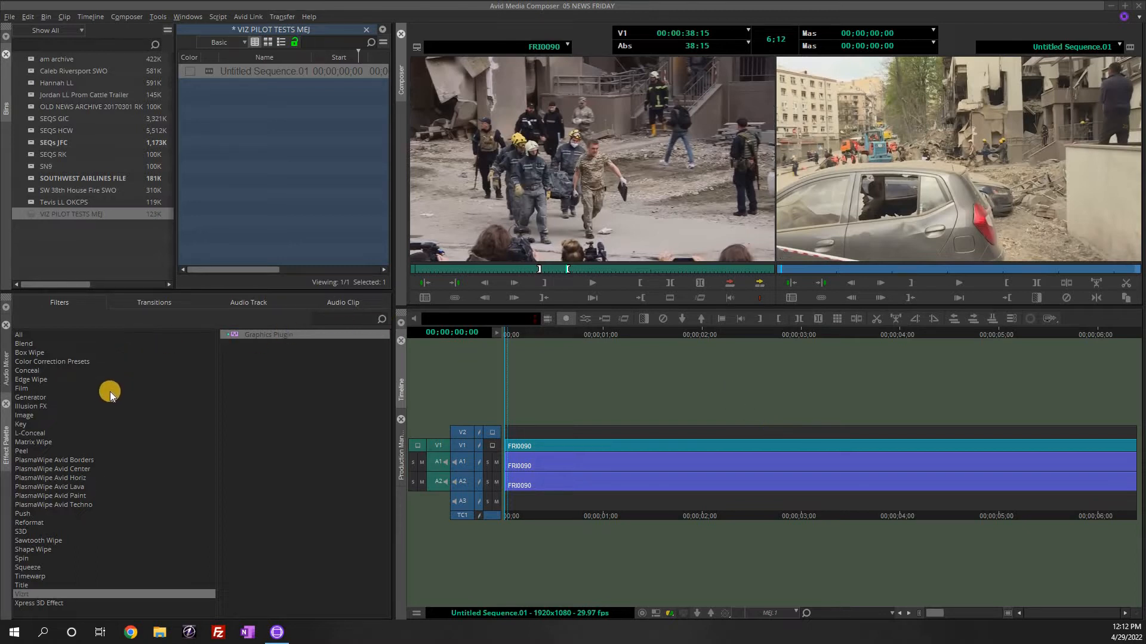
mouse_move(15, 600)
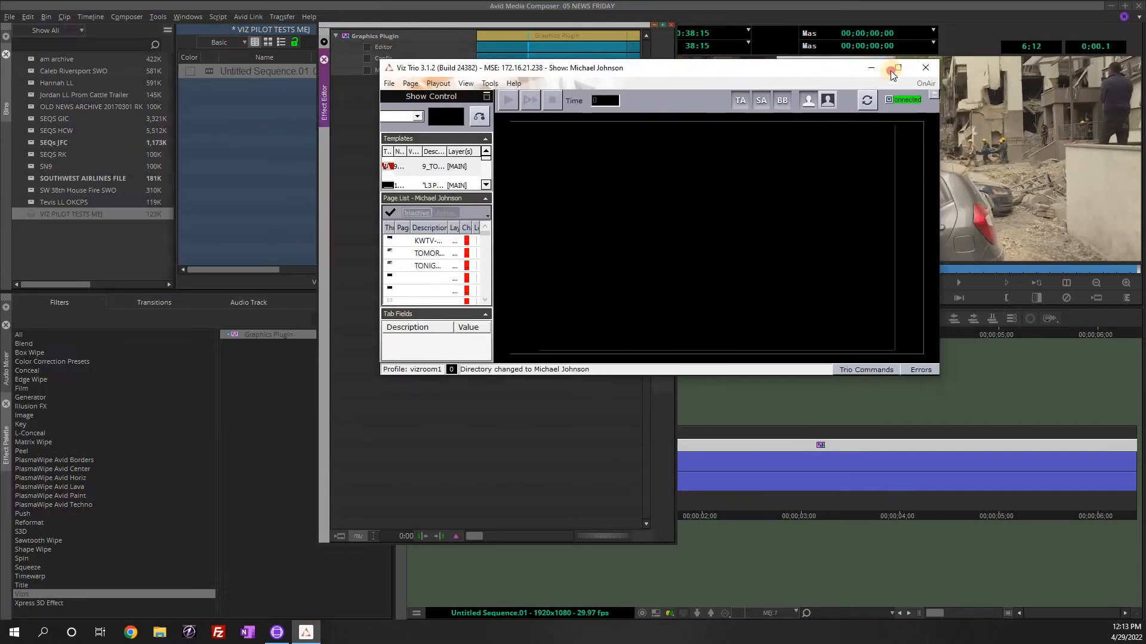
- Bring Viz Trio full screen and load the SN9 bug template for editing
left_click(896, 67)
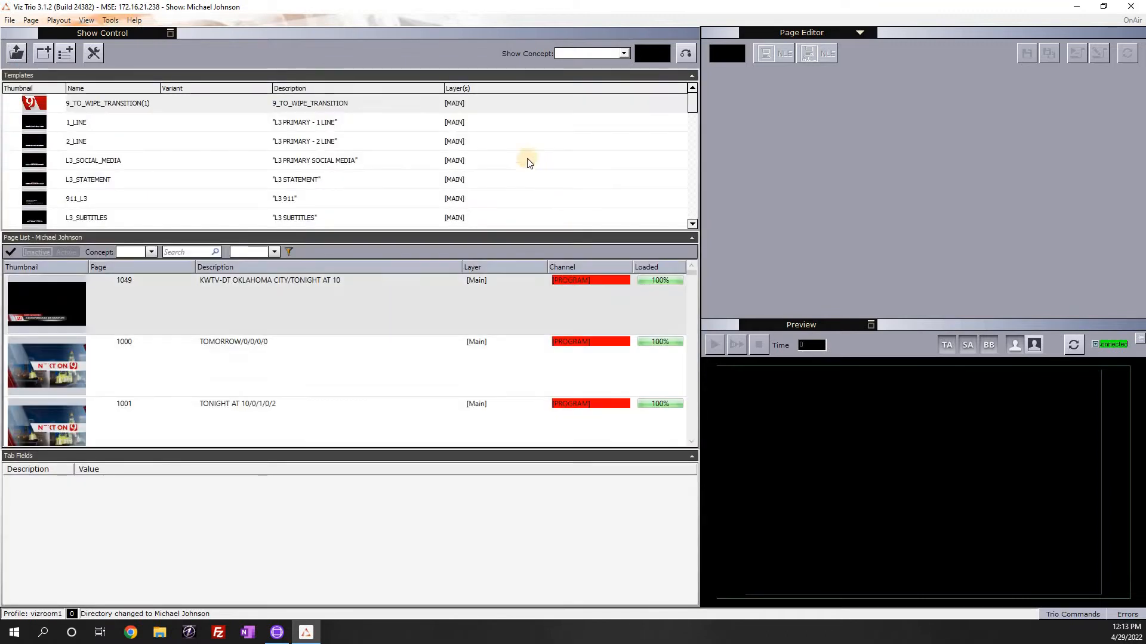
mouse_move(123, 196)
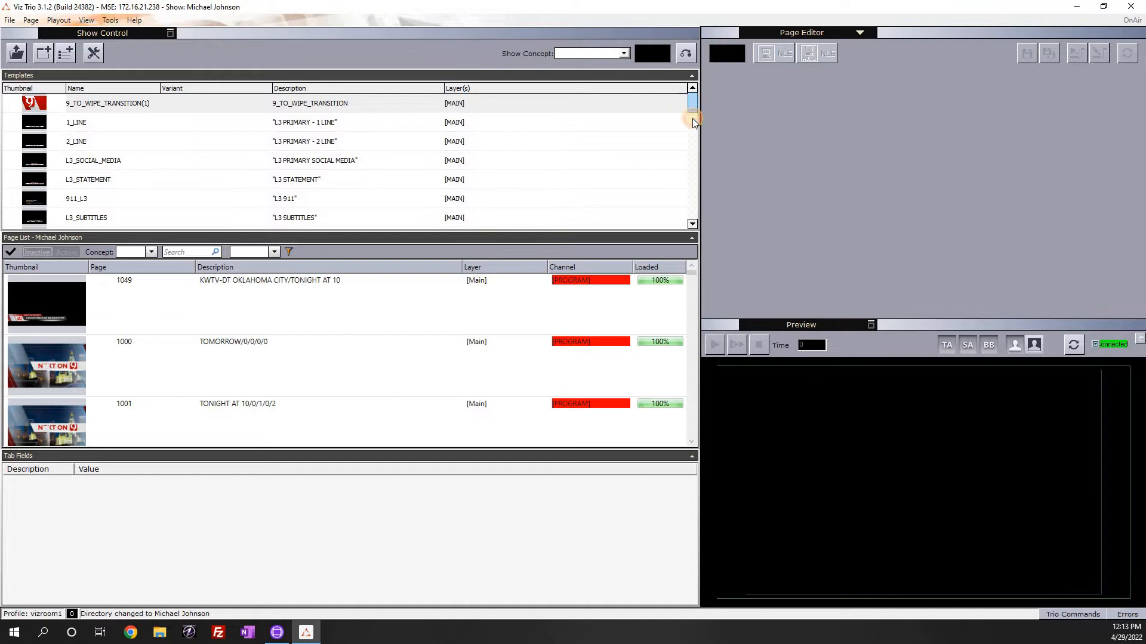
scroll("down", 3)
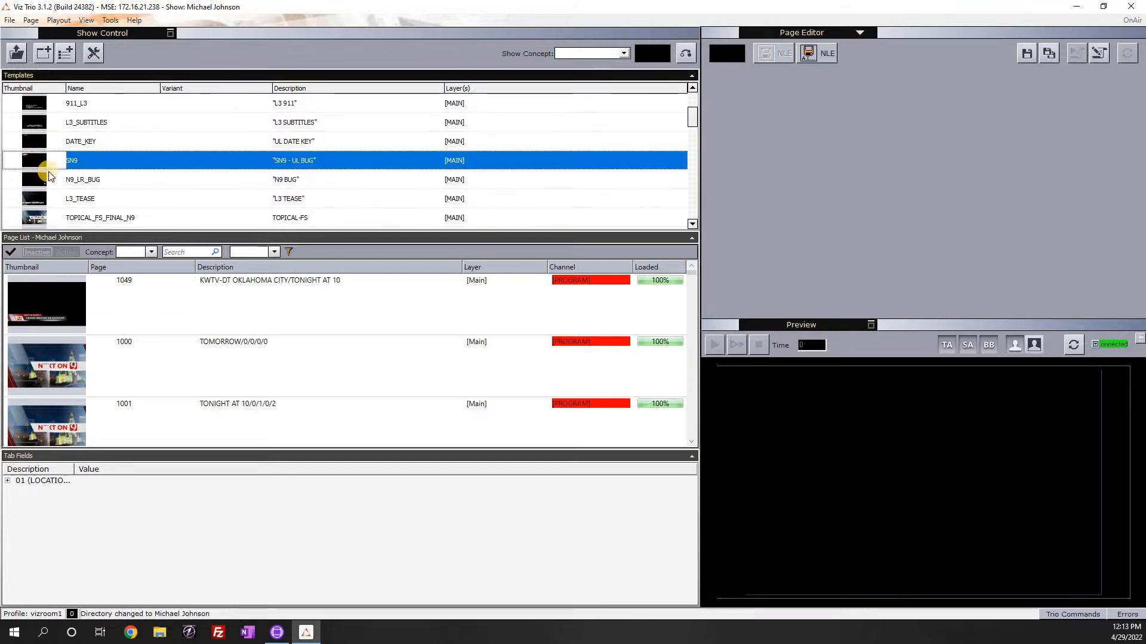
double_click(71, 158)
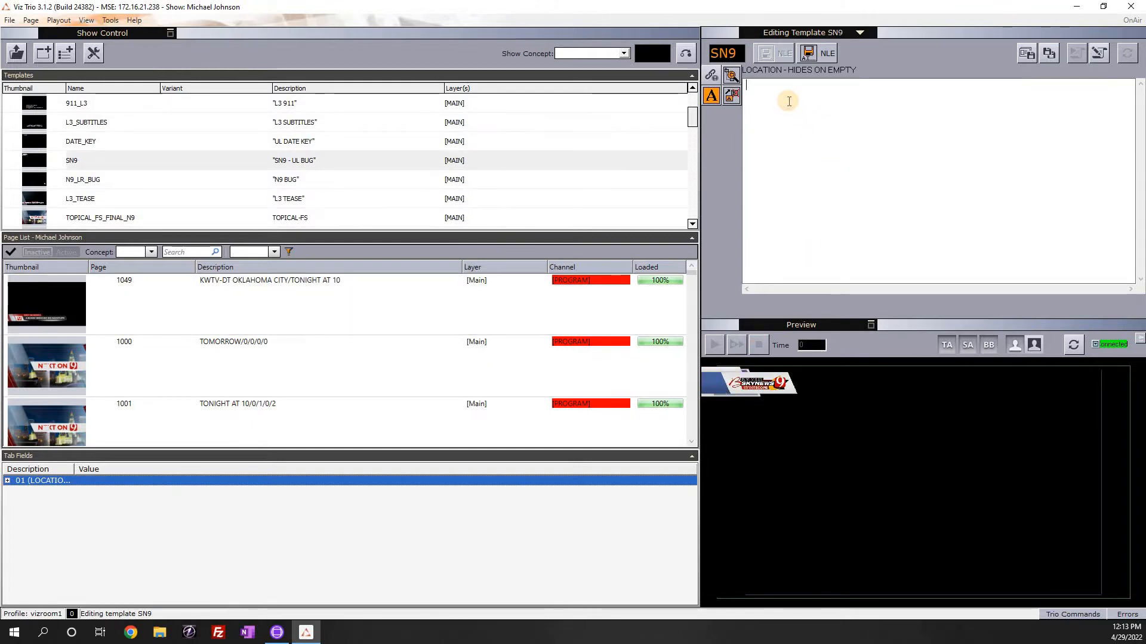
- Set the bug's location to OKLAHOMA CITY and save it as a rendered page
type("OKLAHOMA")
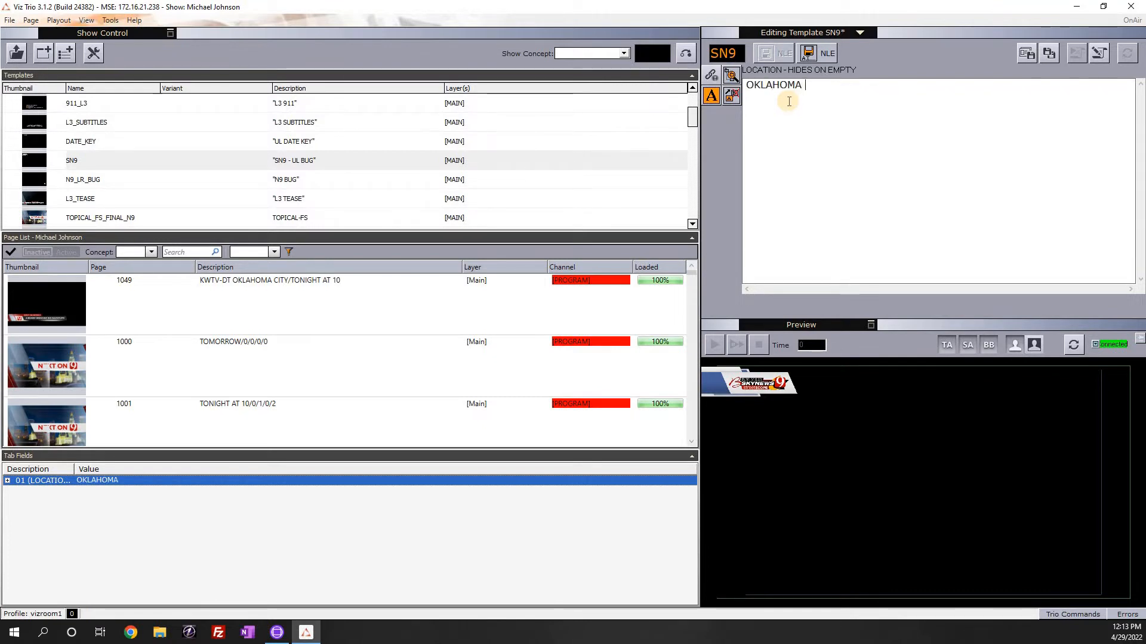
type("CITY")
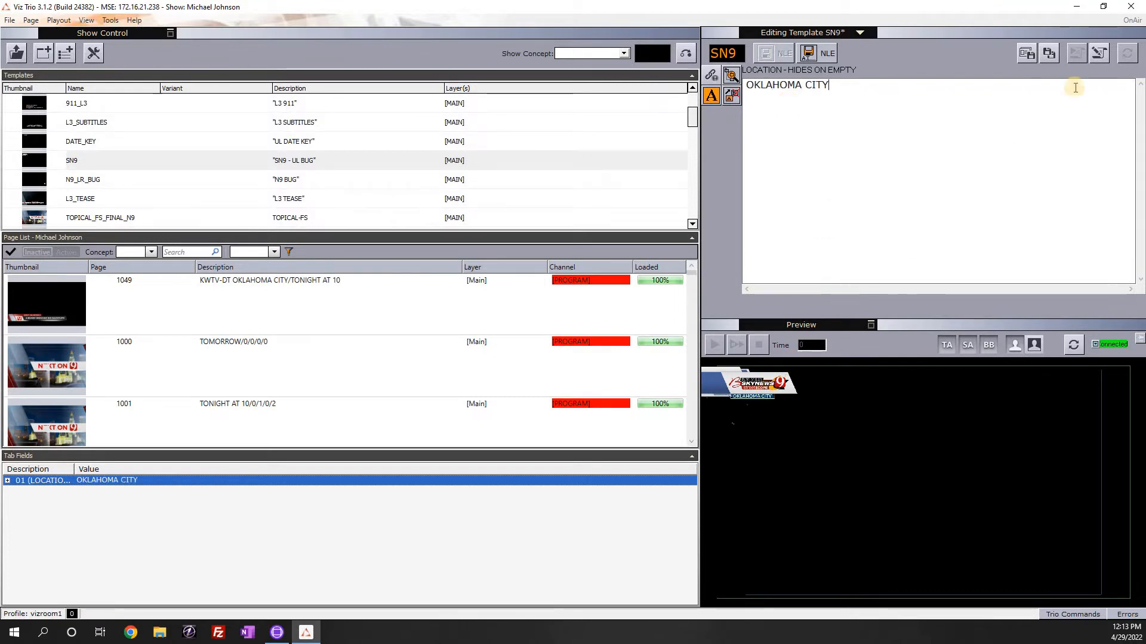
mouse_move(828, 52)
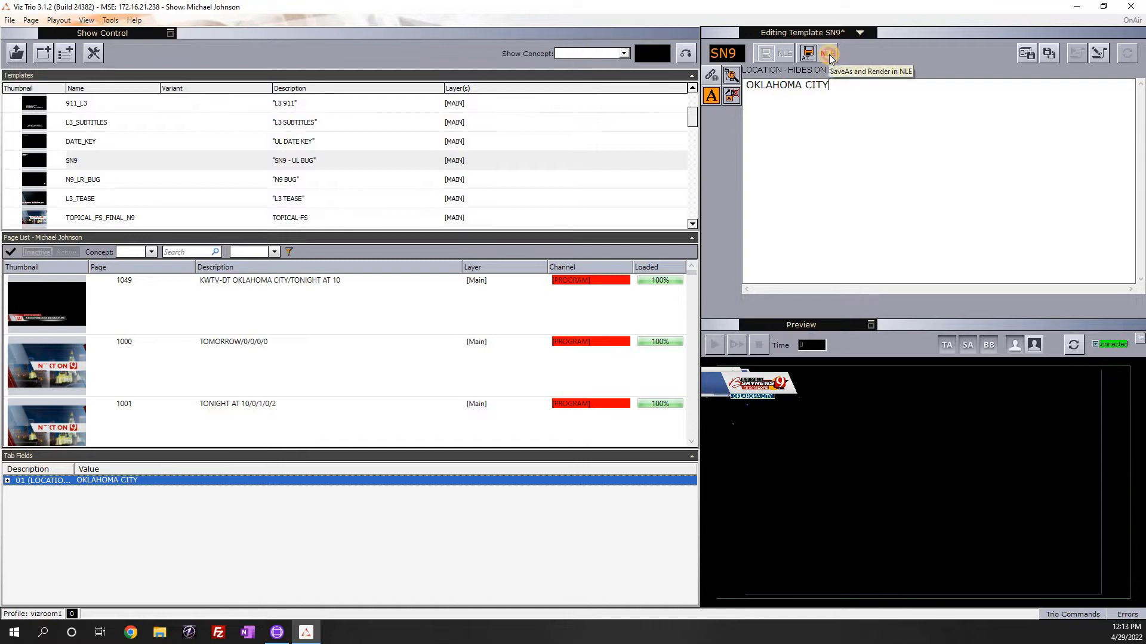
left_click(829, 52)
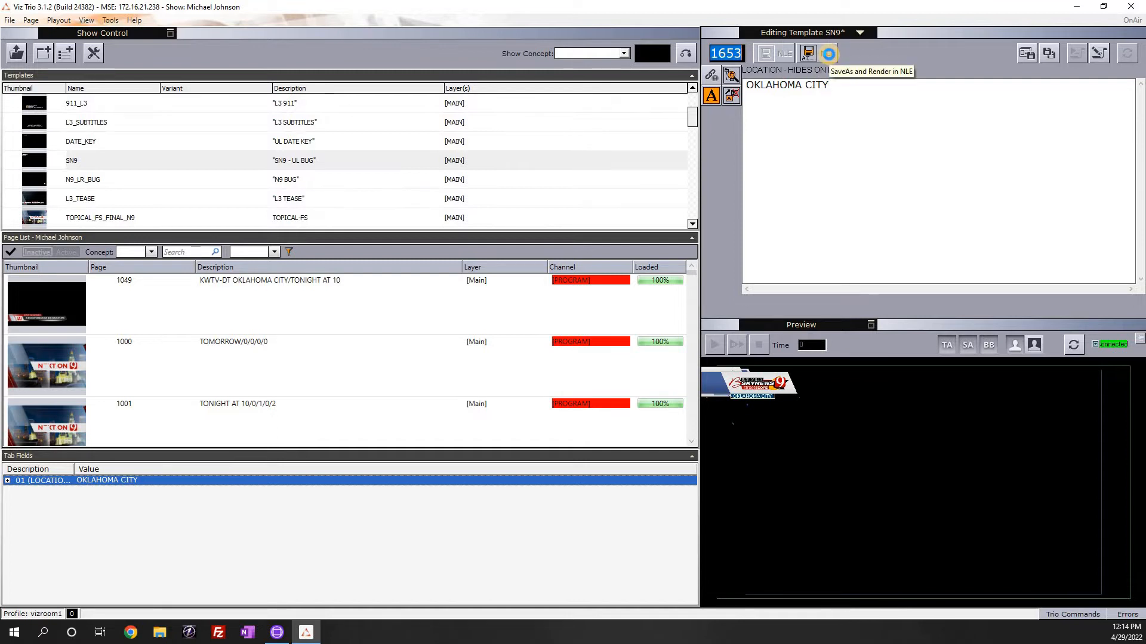
- Return to the Avid sequence showing the rendered Oklahoma City bug over the clip
left_click(276, 632)
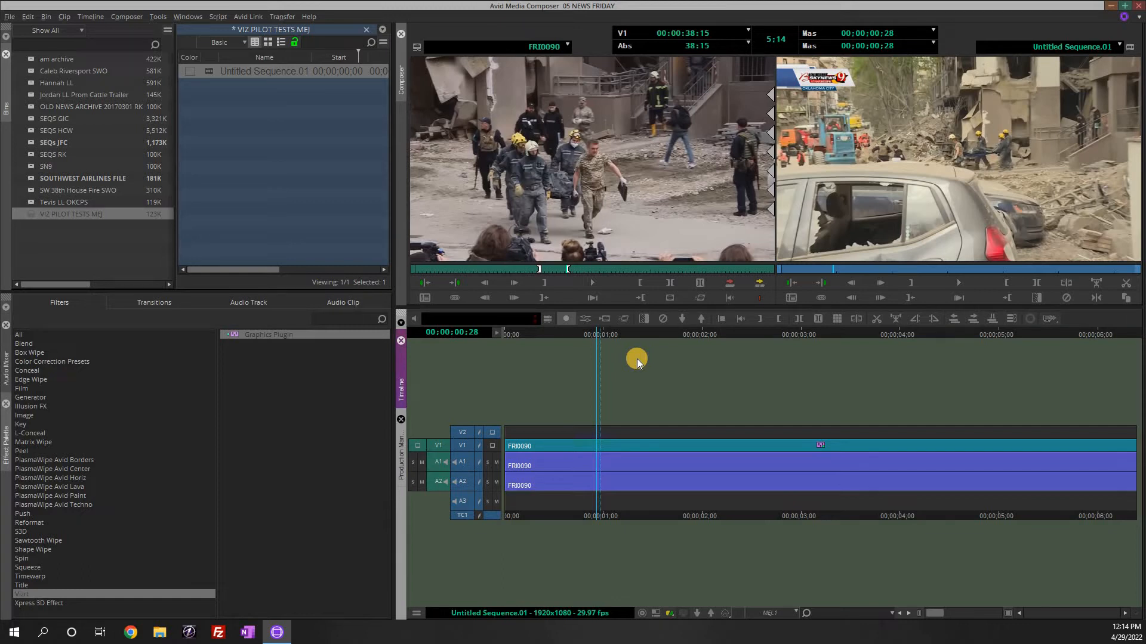
mouse_move(661, 353)
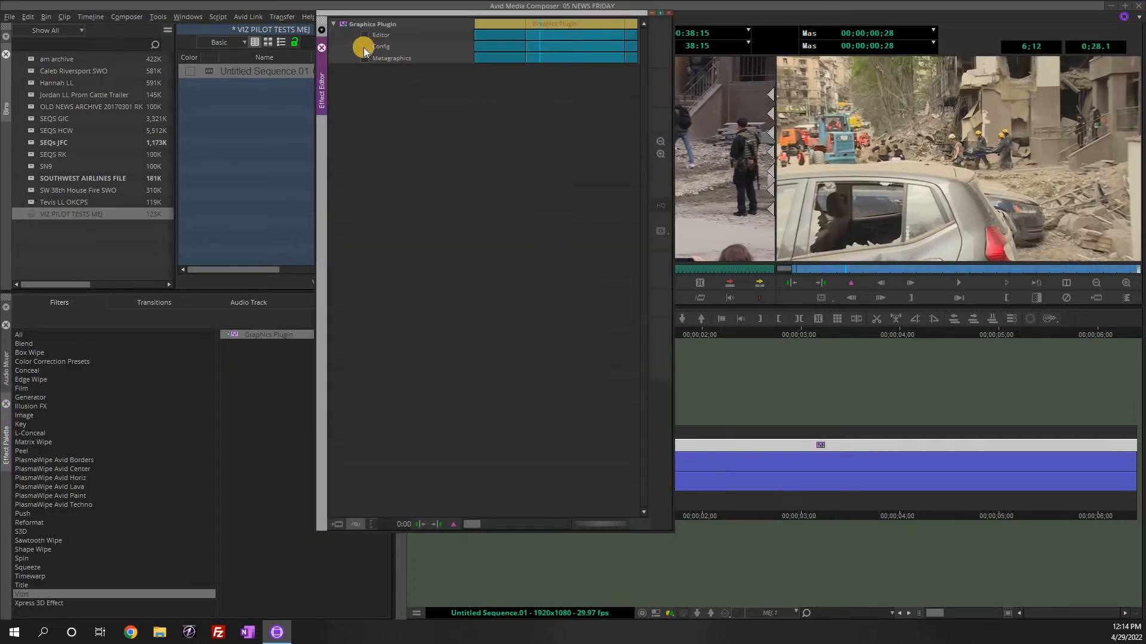
- Set the graphics plugin's user interface to Viz Pilot NLE and confirm the configuration
left_click(381, 46)
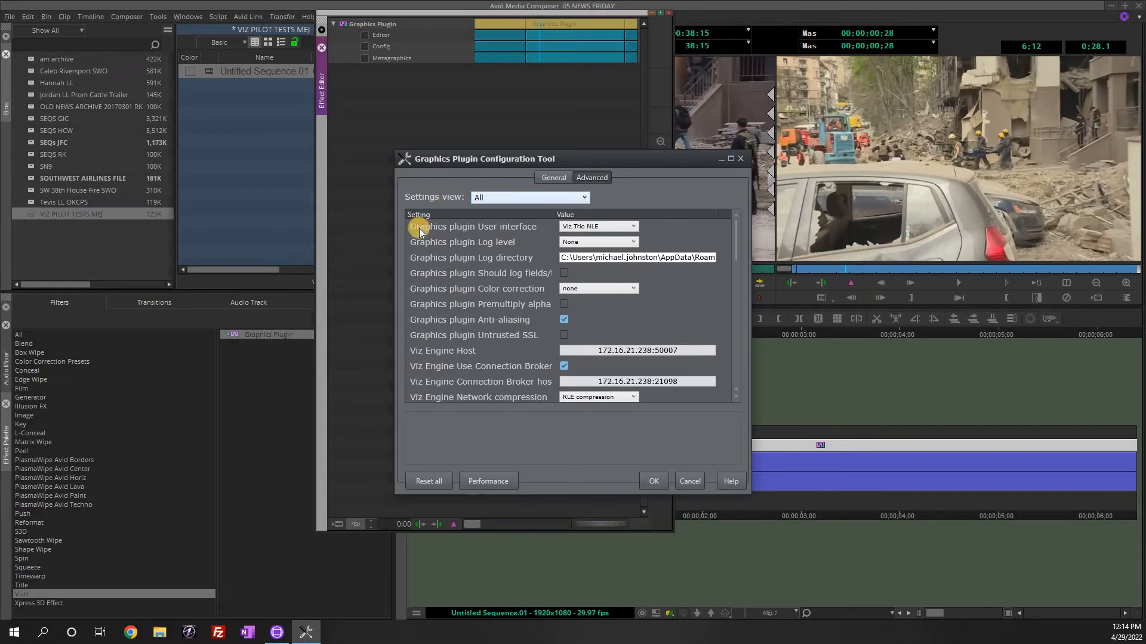
left_click(473, 226)
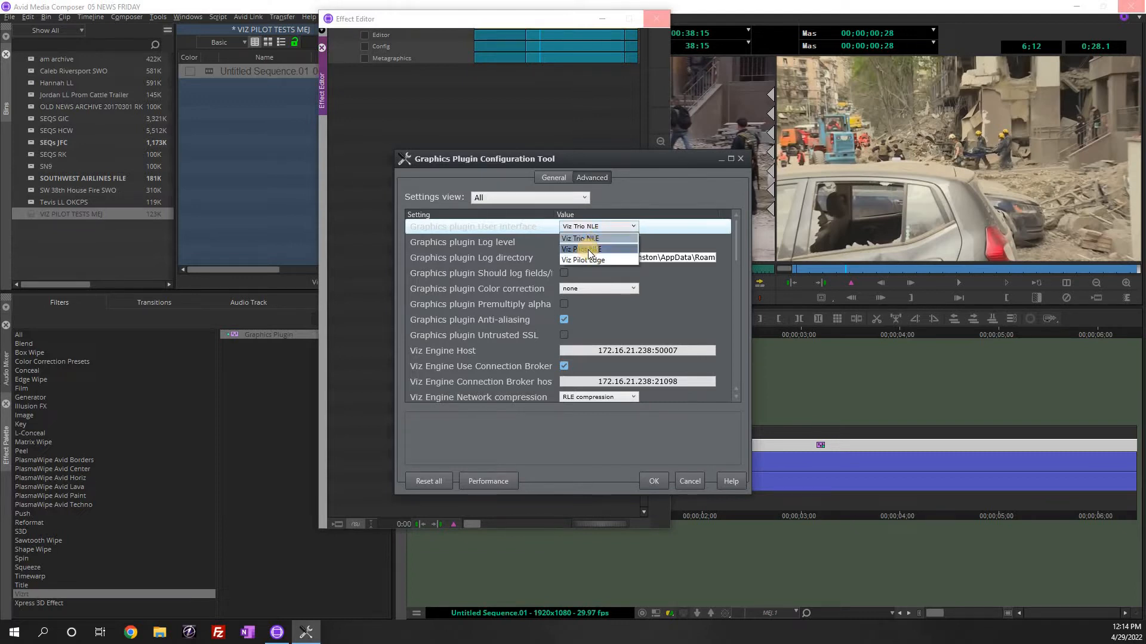
left_click(583, 249)
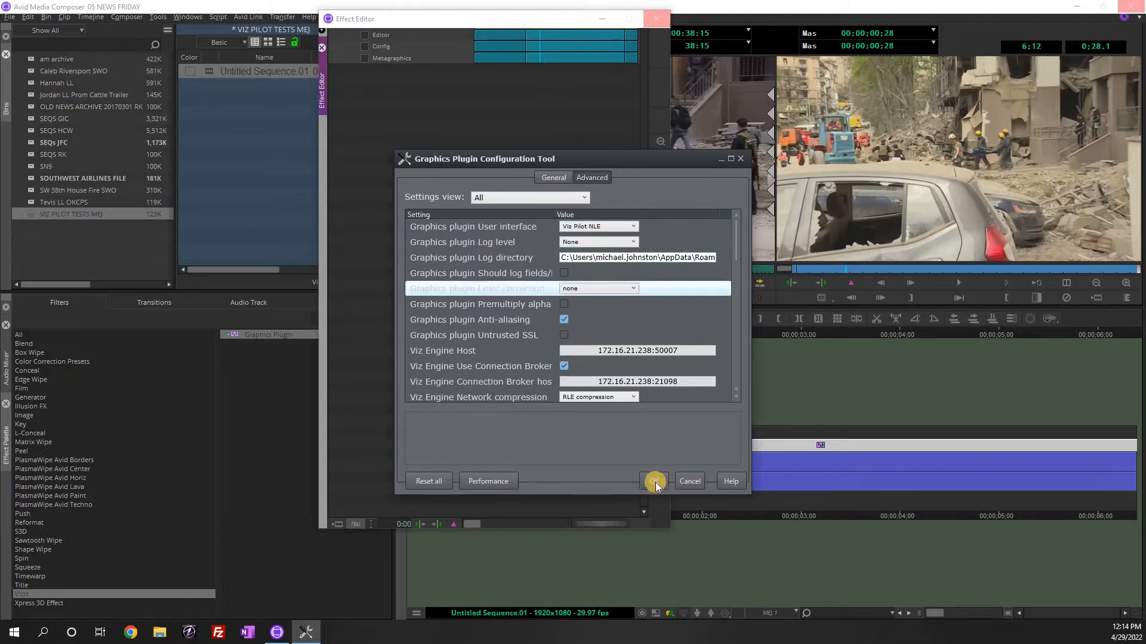
left_click(653, 481)
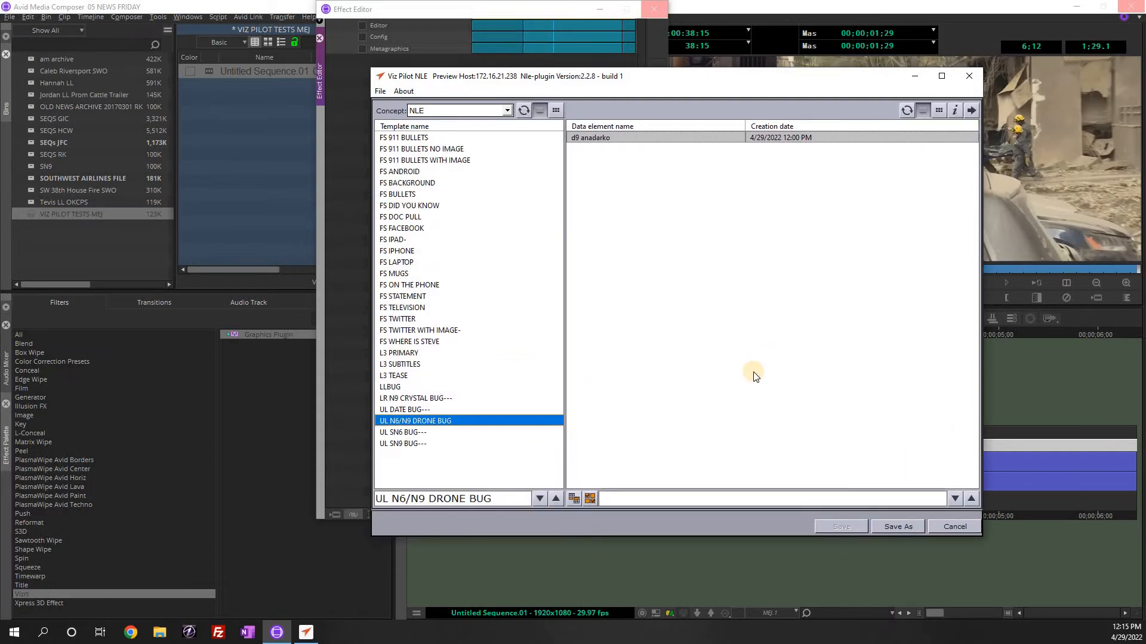
mouse_move(719, 369)
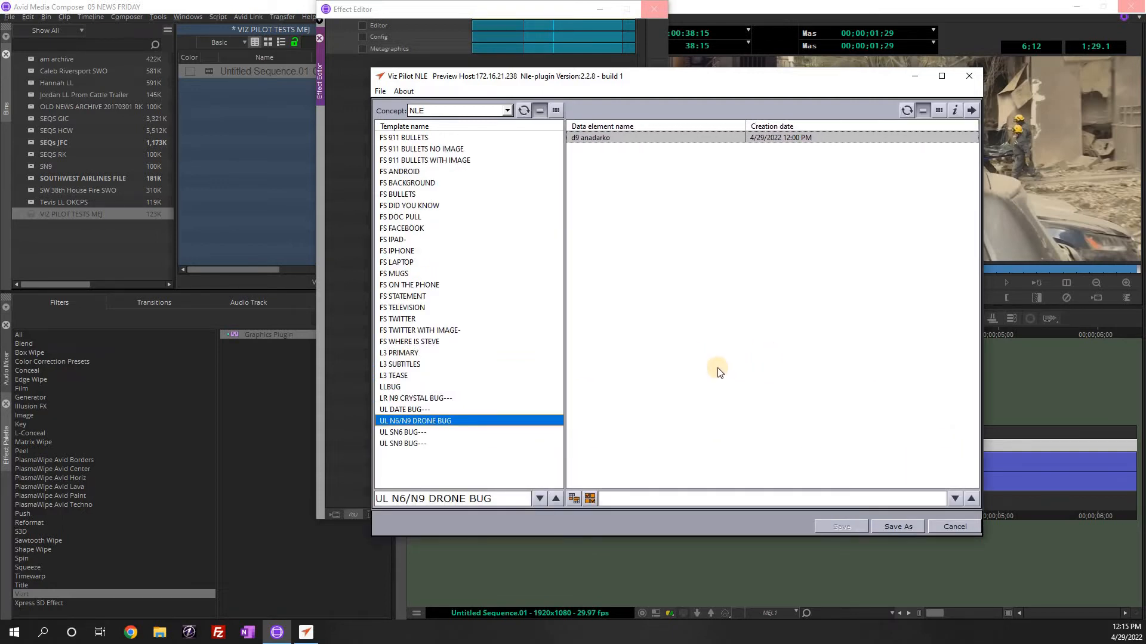
mouse_move(753, 345)
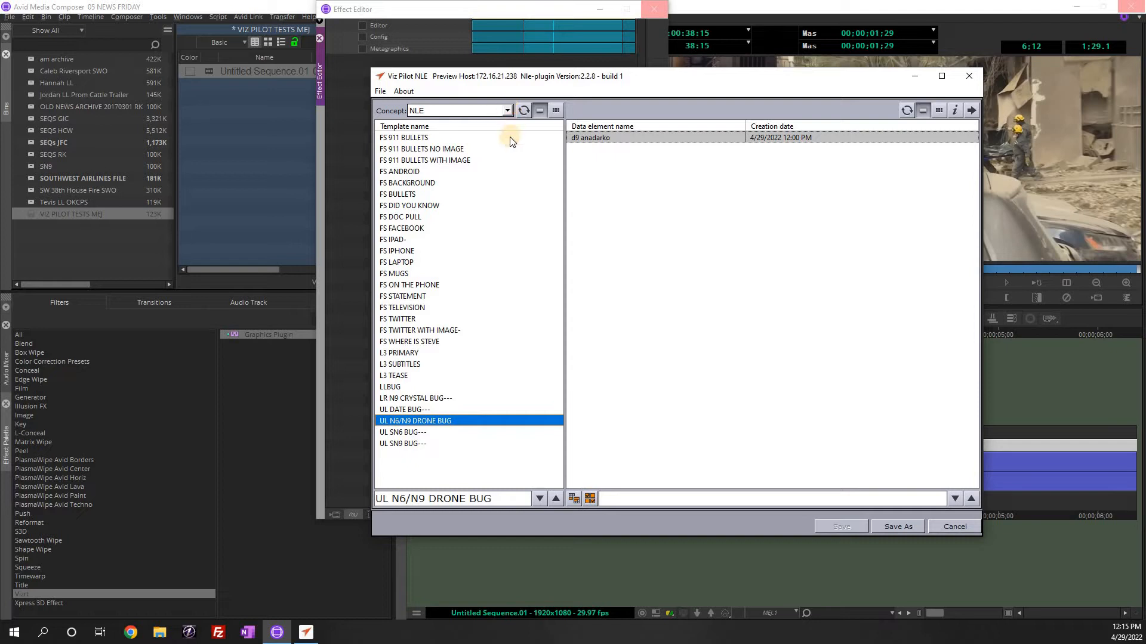
- Switch the template concept to NEWS GFX and browse its templates
left_click(507, 110)
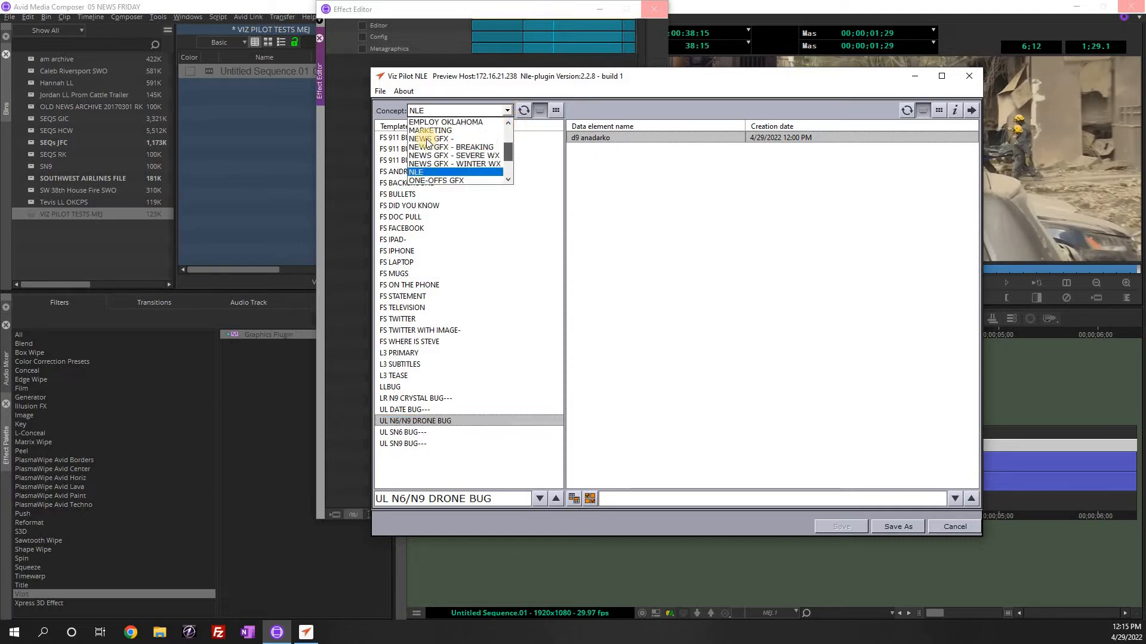
left_click(432, 138)
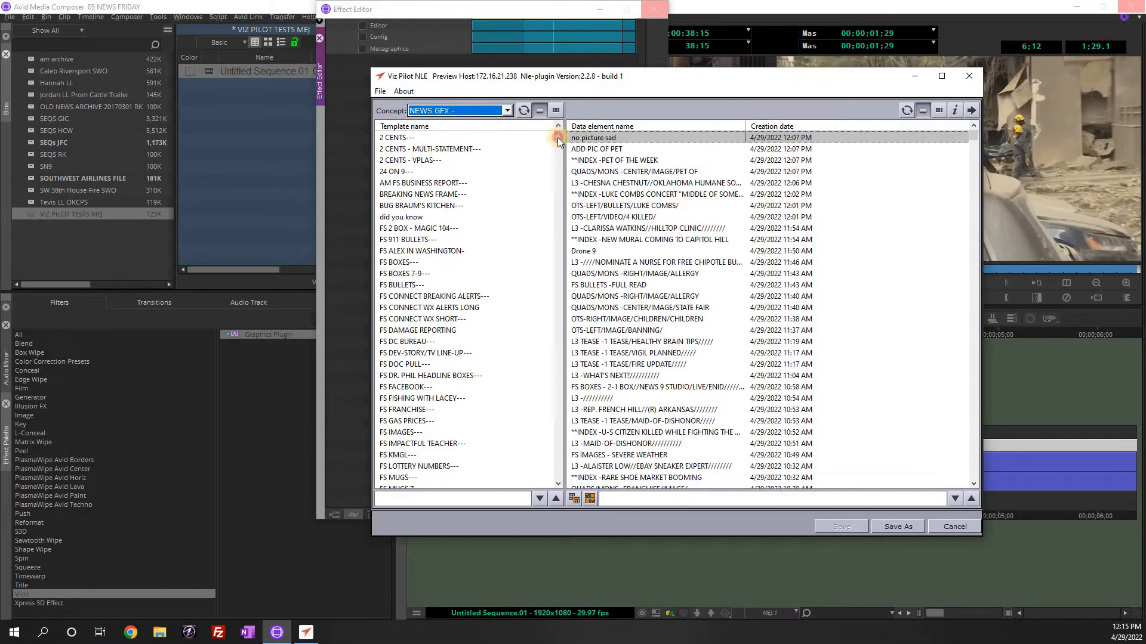
scroll("down", 3)
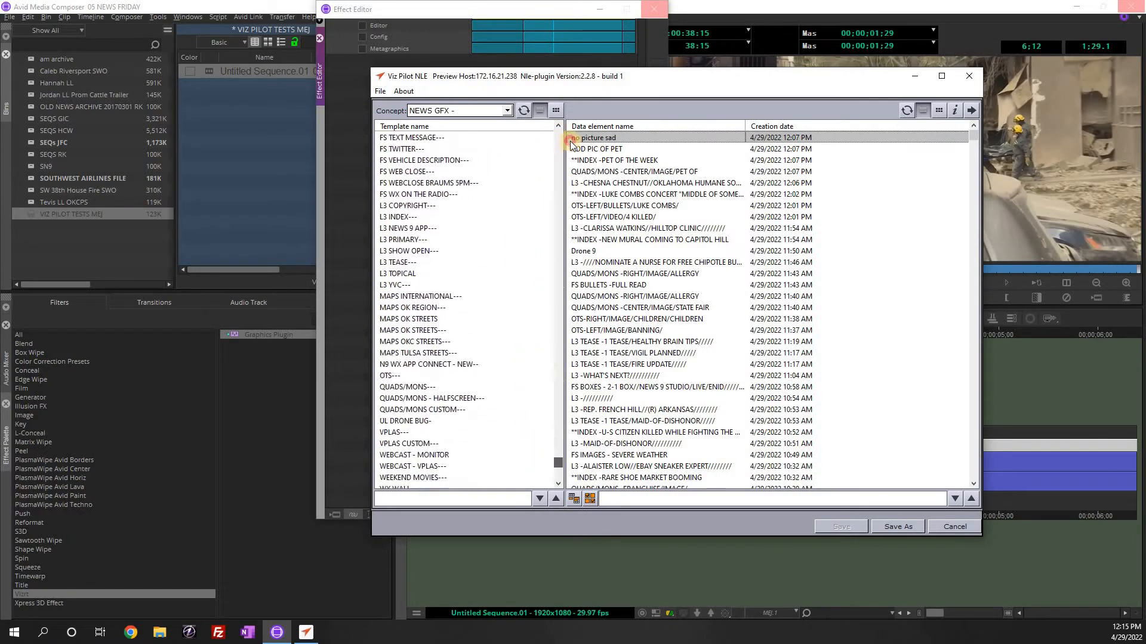
- Return to the NLE concept and select the L3 SUBTITLES template
left_click(506, 110)
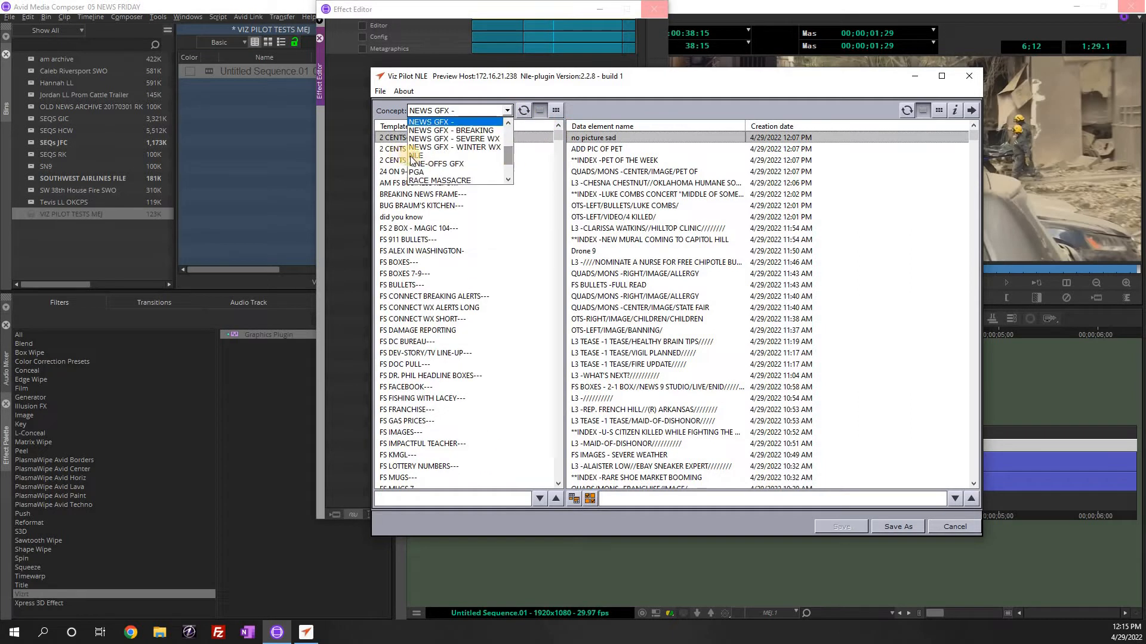
left_click(415, 155)
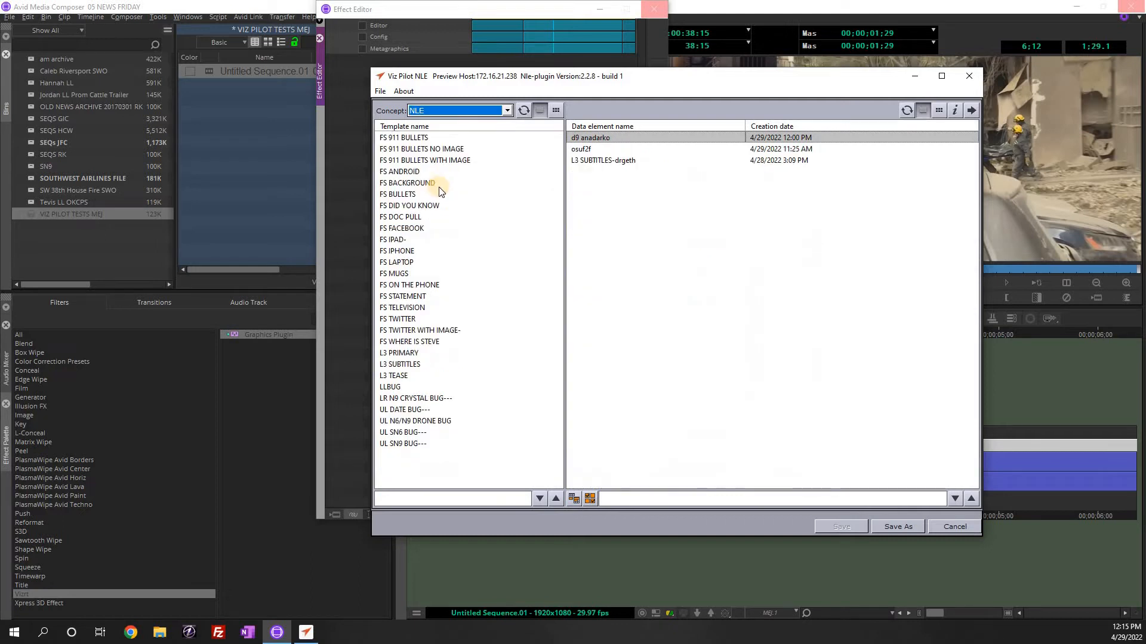
mouse_move(411, 252)
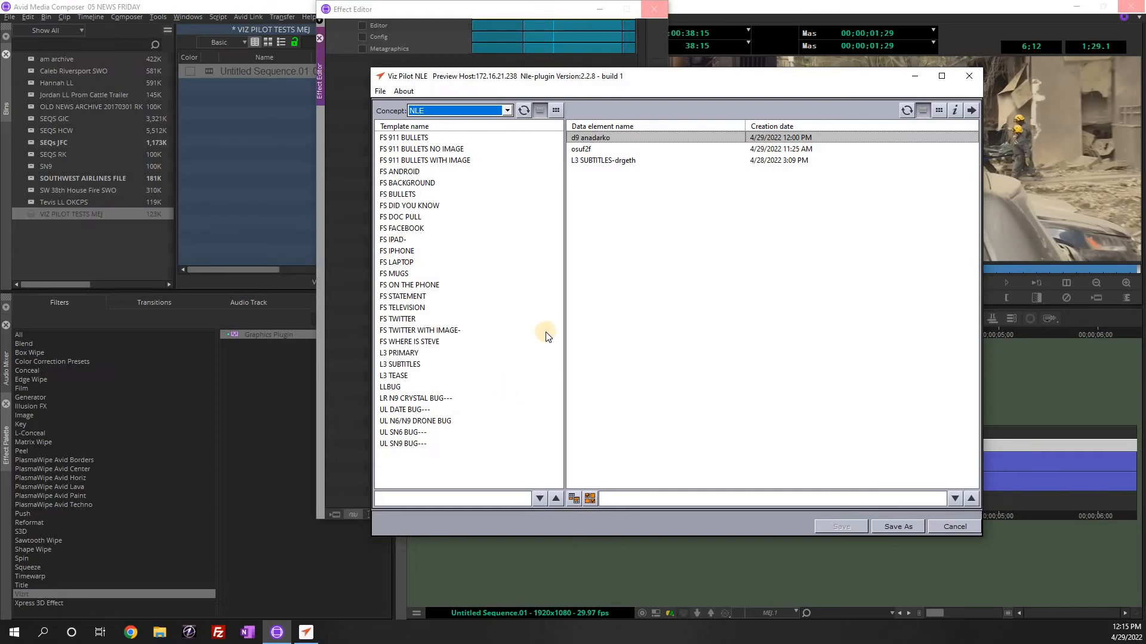
mouse_move(514, 372)
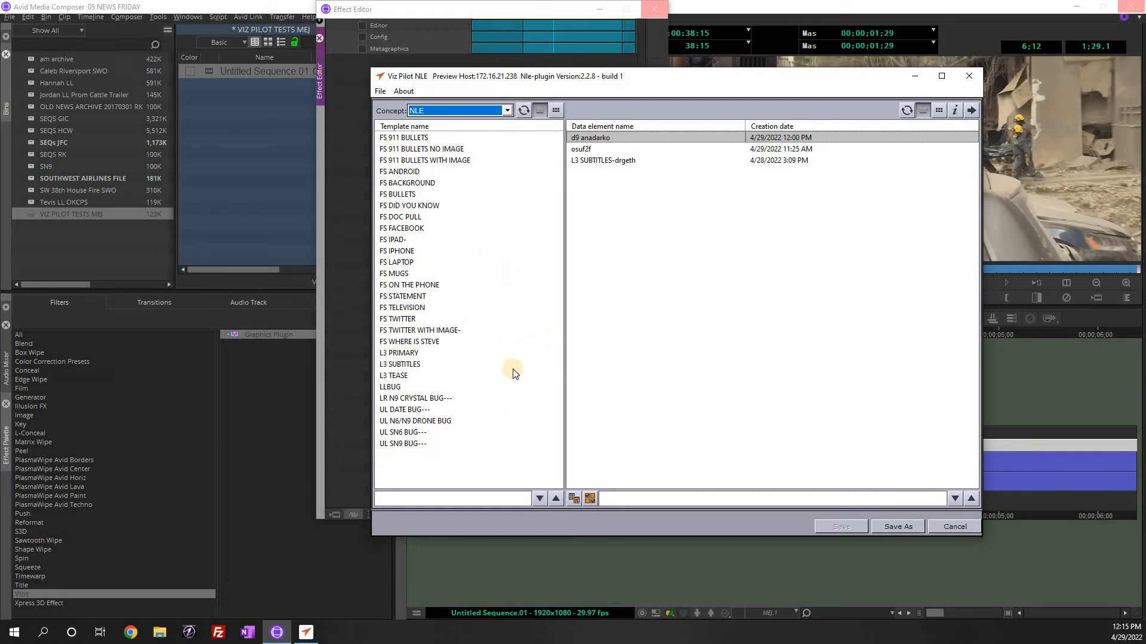
left_click(400, 364)
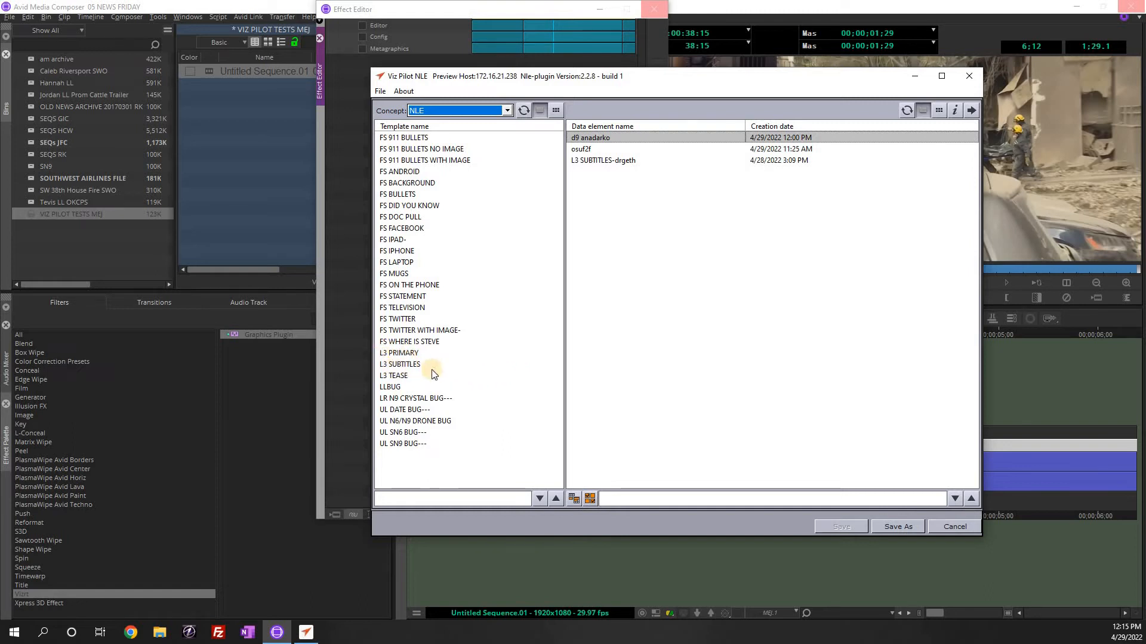
left_click(400, 364)
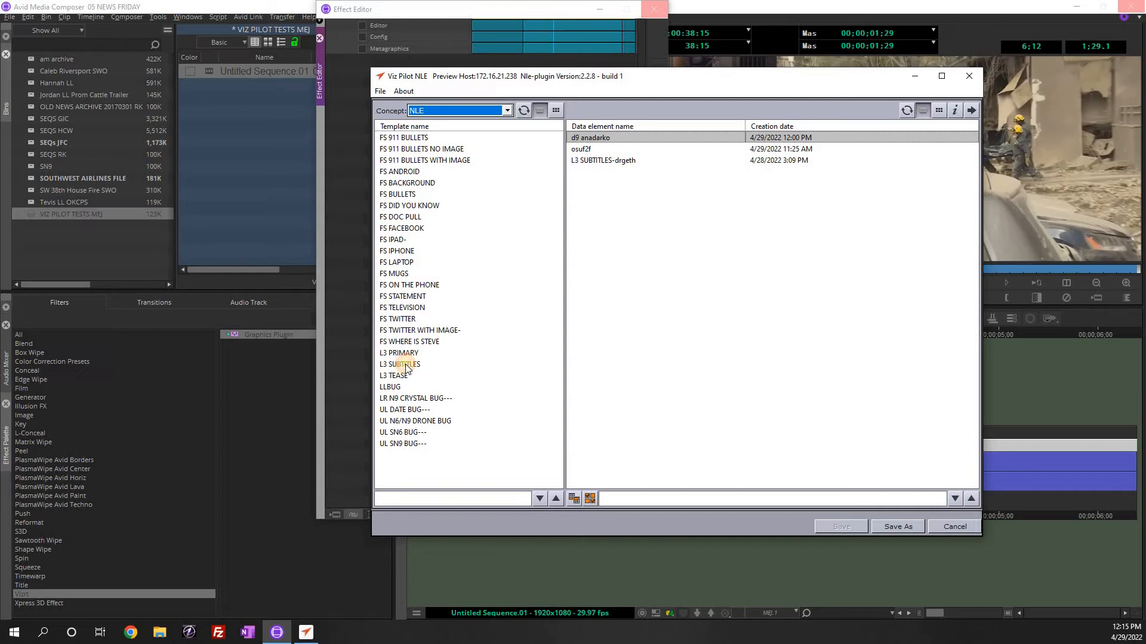
- Fill the L3 SUBTITLES text with 'I told the guy that he needed to go.' with preview shown
double_click(399, 364)
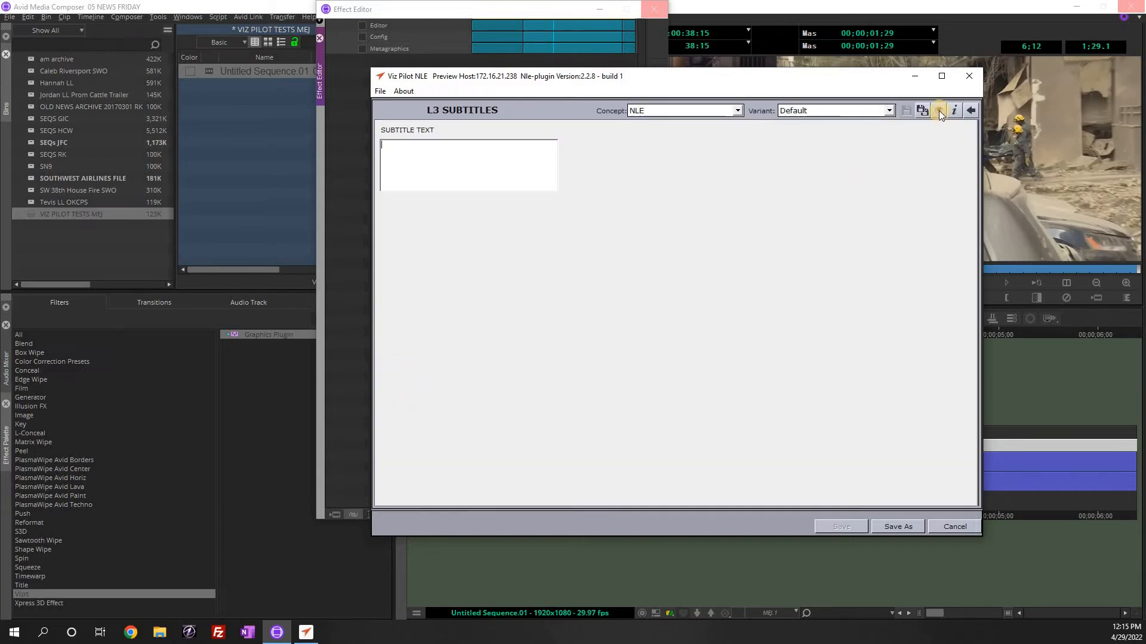
left_click(939, 110)
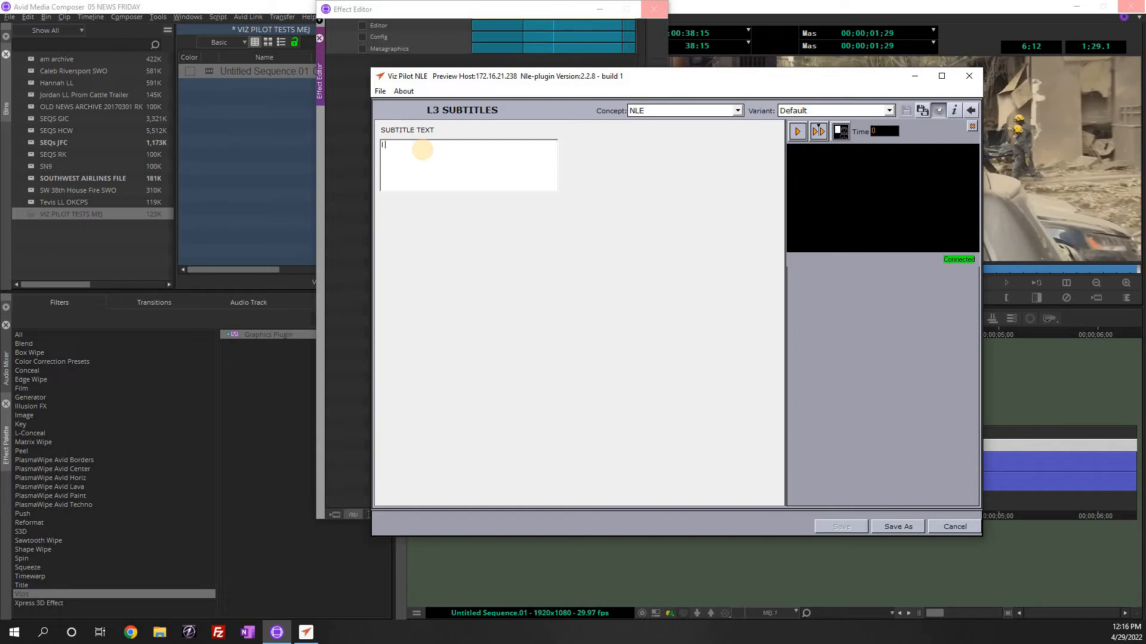
type("I told the guy that he needed to go.")
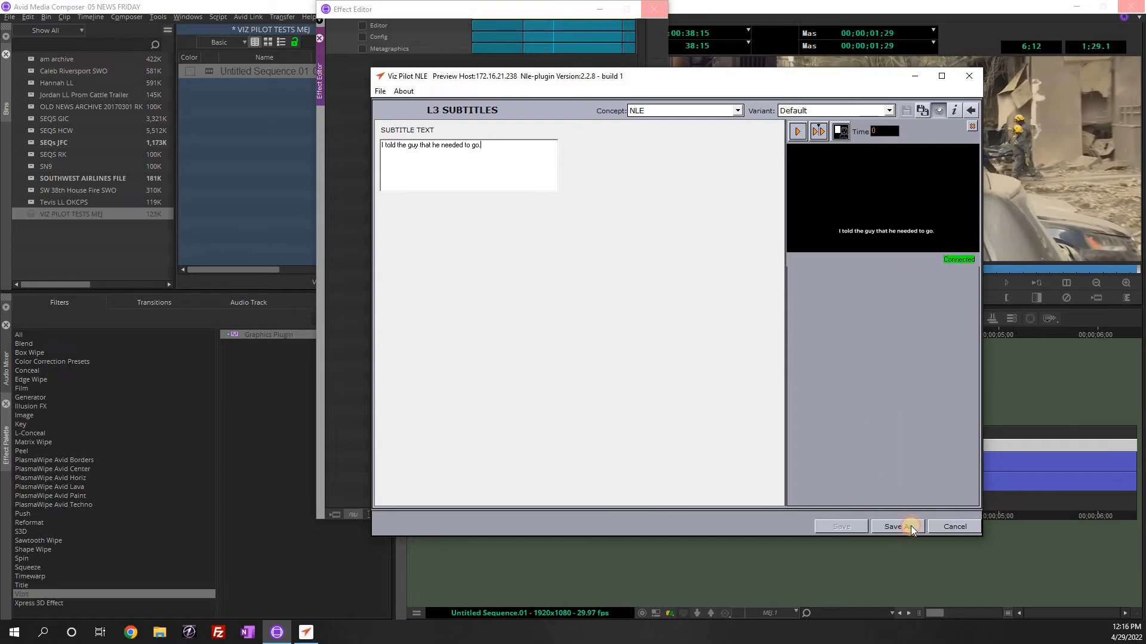
- Save the subtitle graphic under the name MEJ
left_click(897, 527)
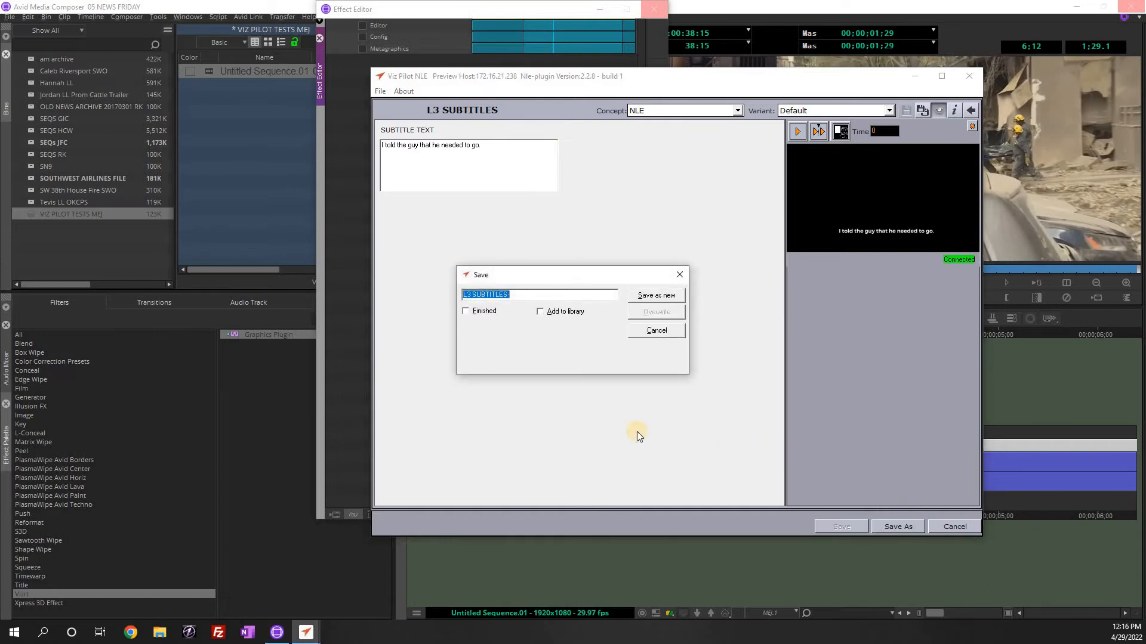
mouse_move(522, 398)
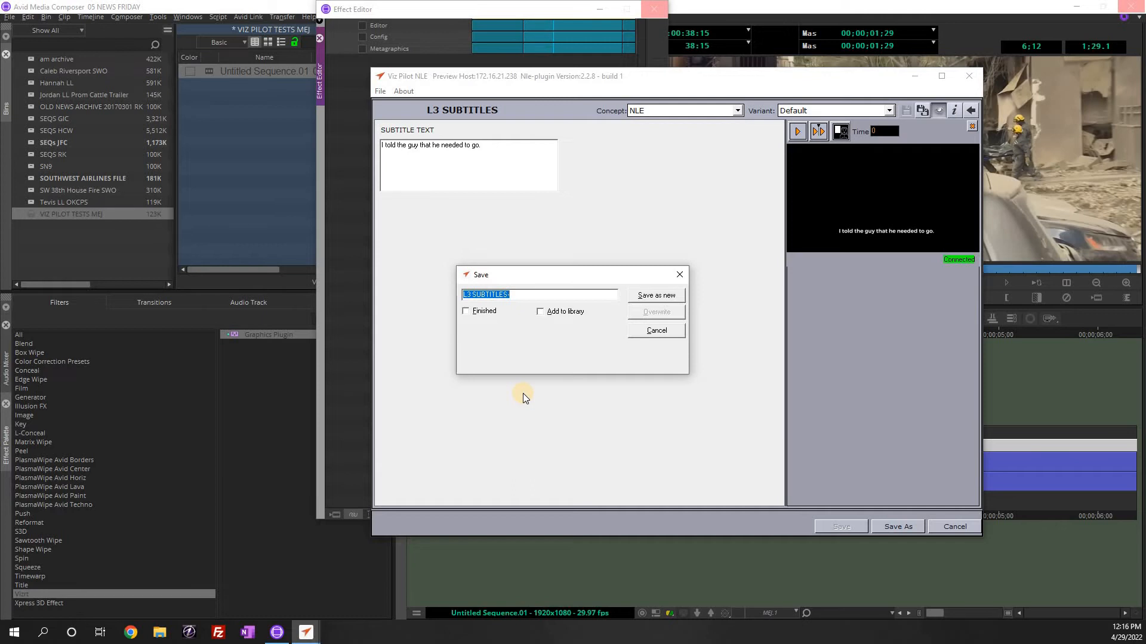
type("MEJ")
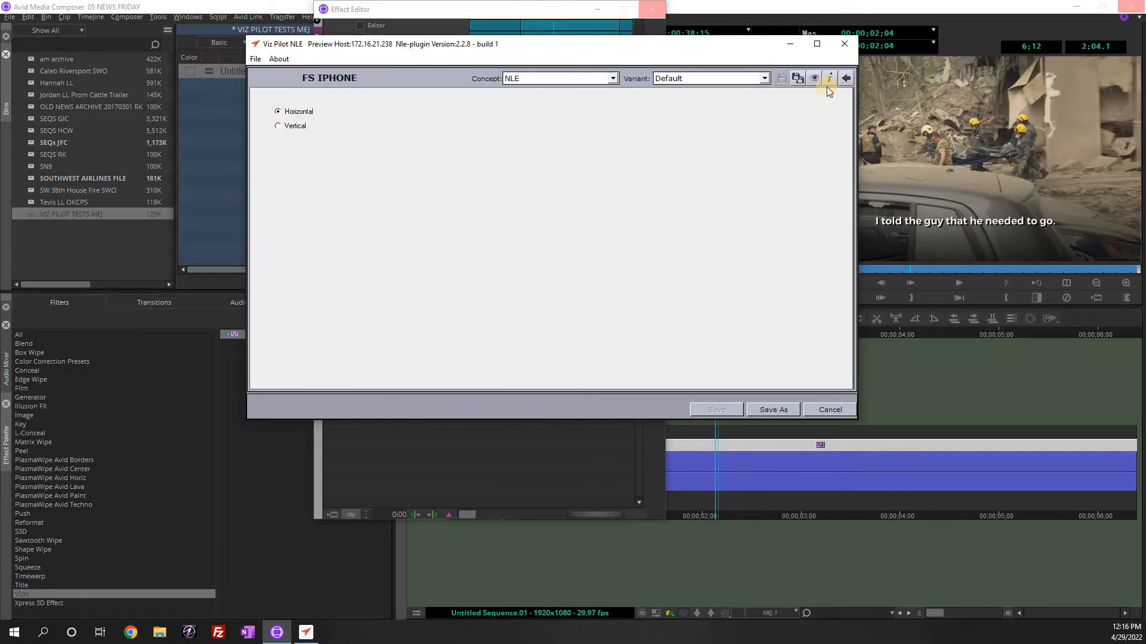
- Show the live preview pane for the FS IPHONE template
left_click(814, 78)
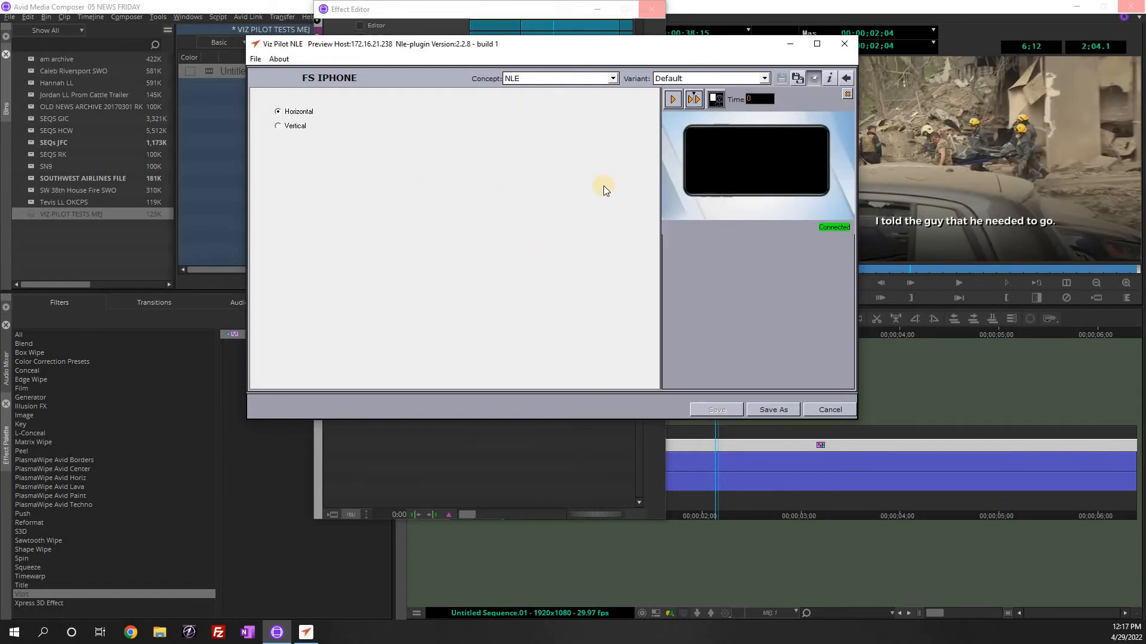
mouse_move(670, 152)
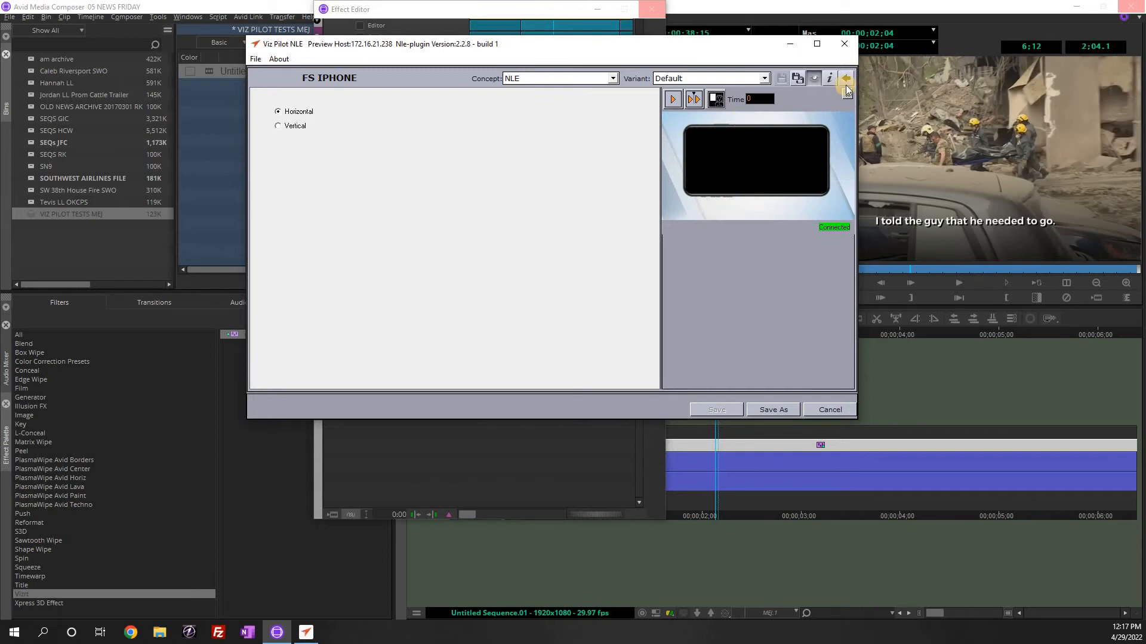
- Go back to the template list and load the UL DATE BUG--- template
left_click(845, 79)
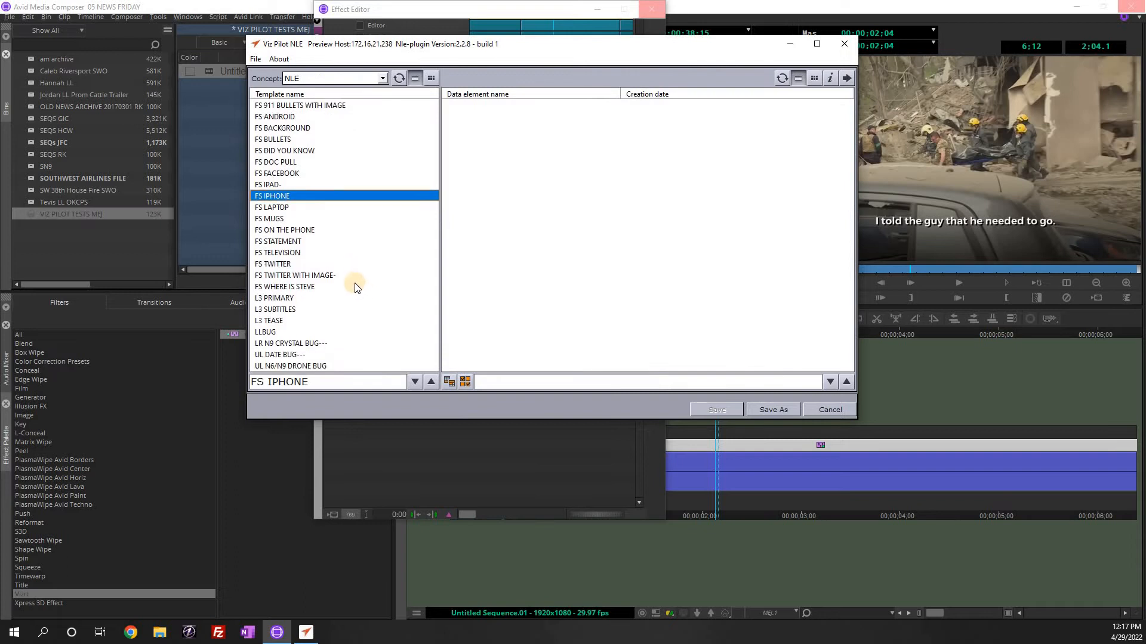
scroll("down", 3)
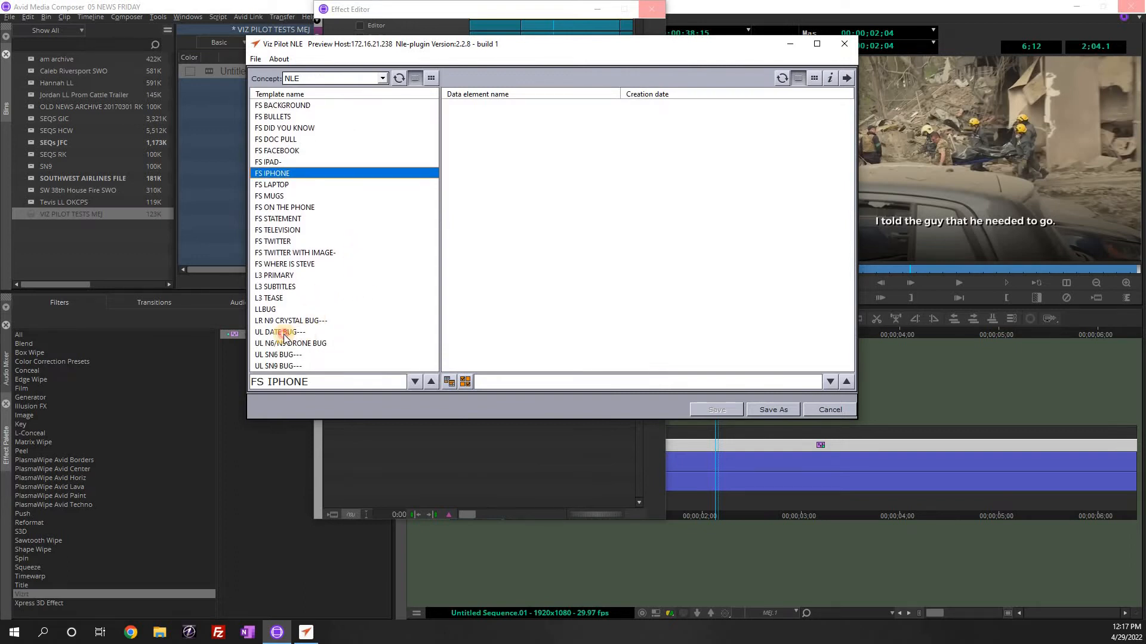
double_click(278, 332)
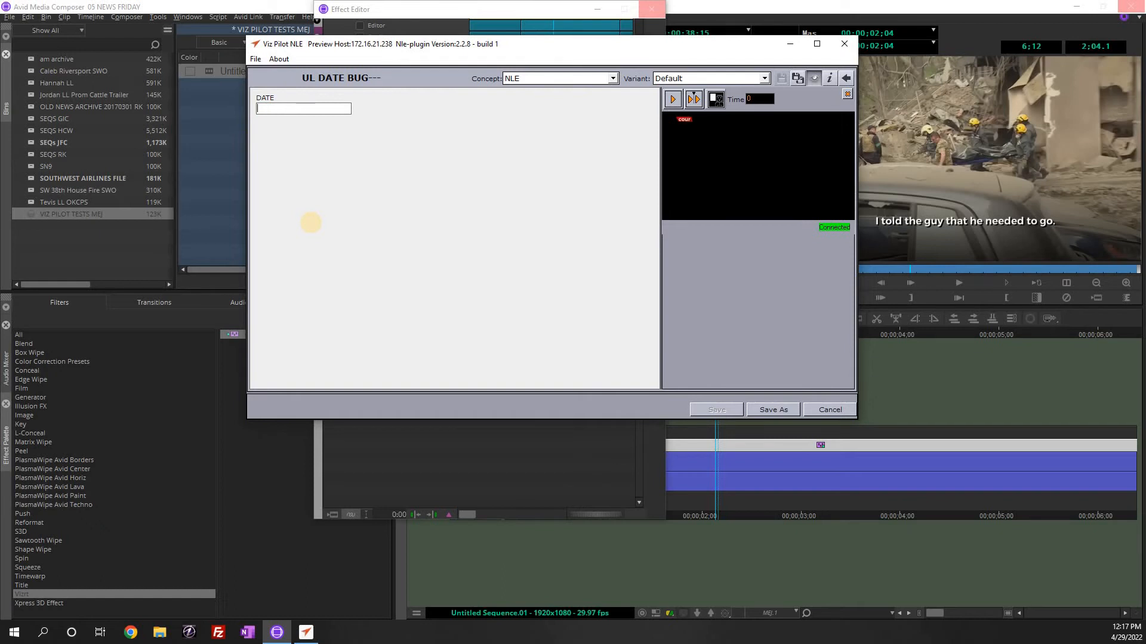
- Set the date field to COURTESY: YOUTUBE and save it as a new element named COURTESY
type("COURTESY:")
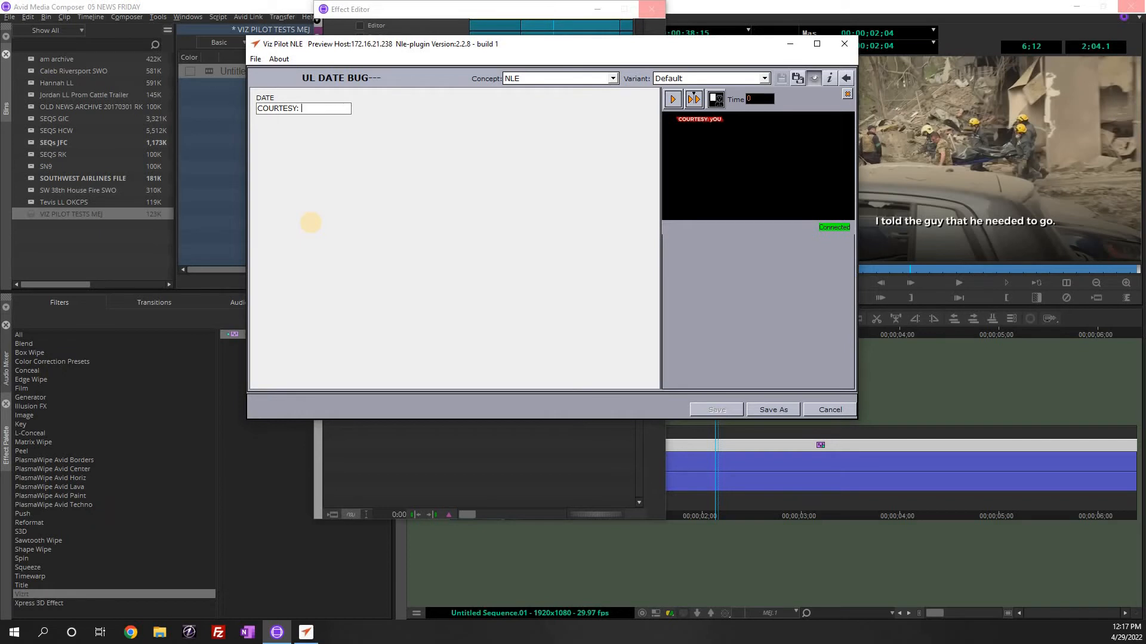
type("YOUTUBE")
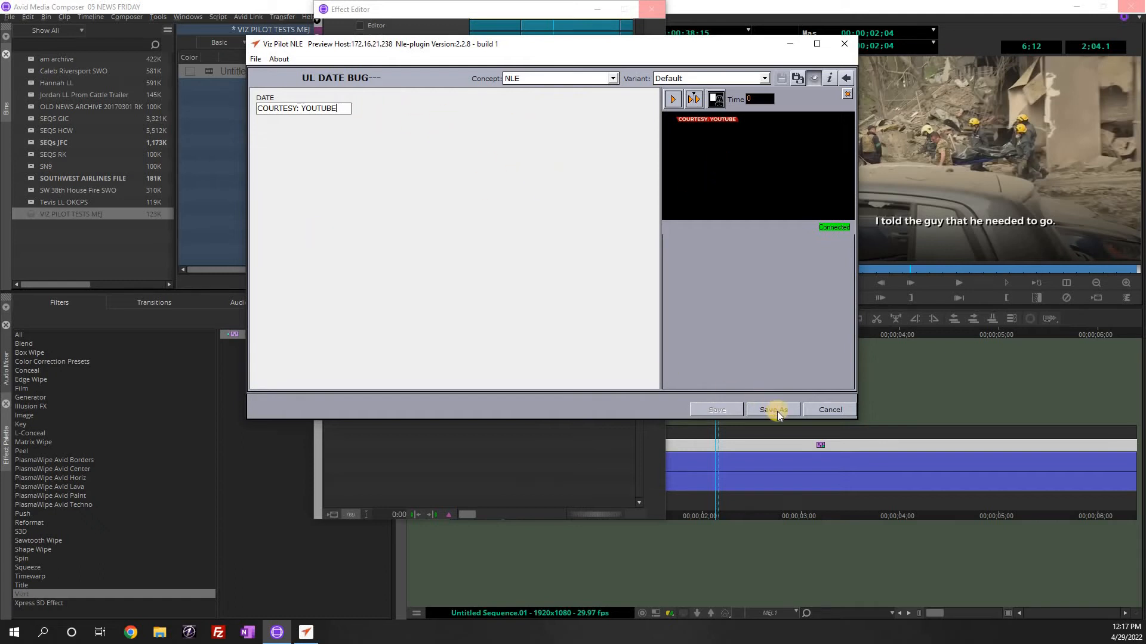
left_click(772, 410)
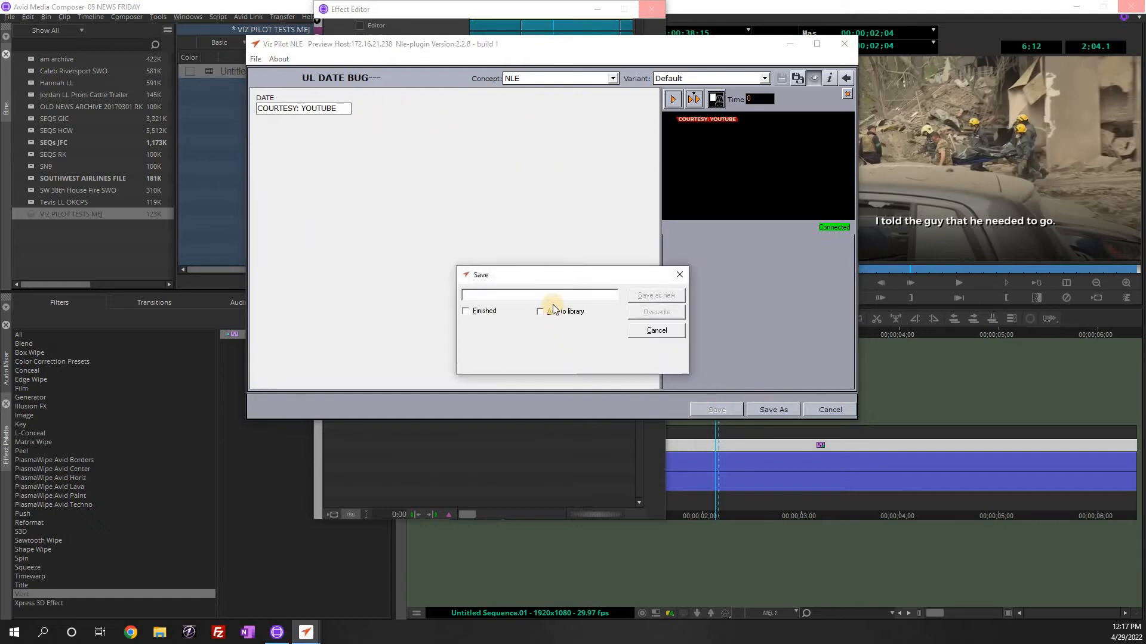
type("COURTES")
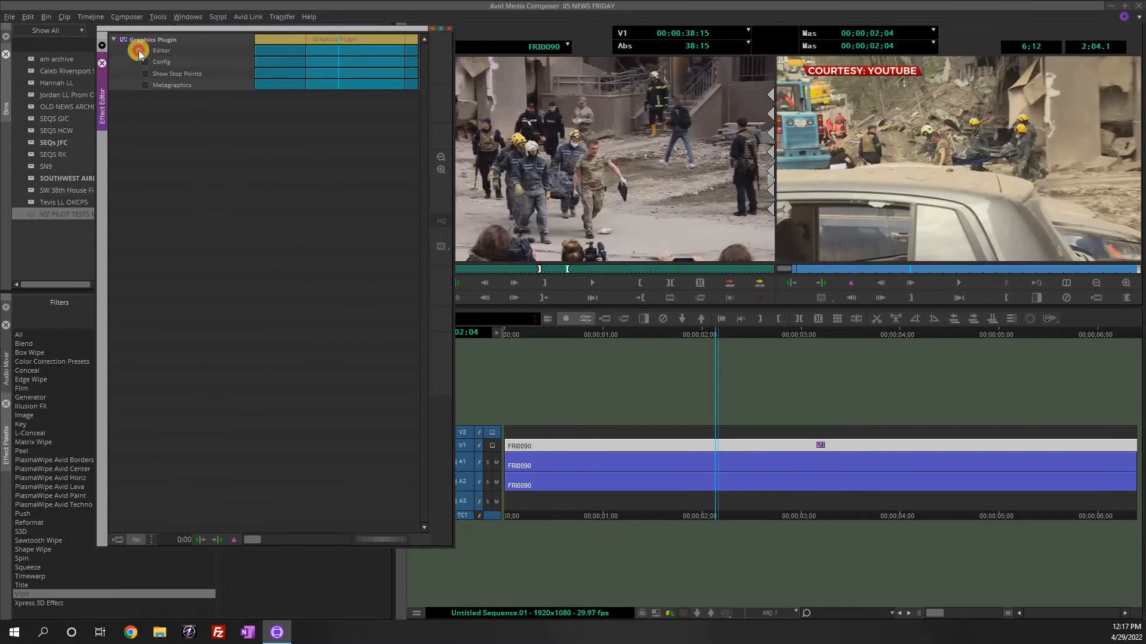
- Load the FS DOC PULL template and browse the image archive under all keywords for its background
left_click(161, 51)
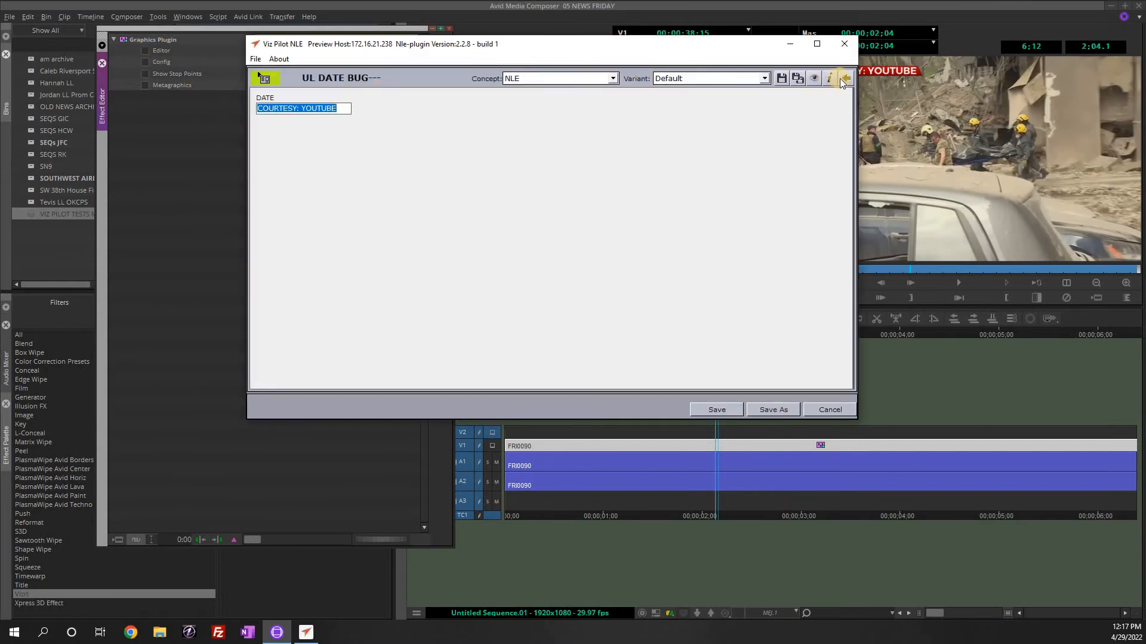
left_click(845, 79)
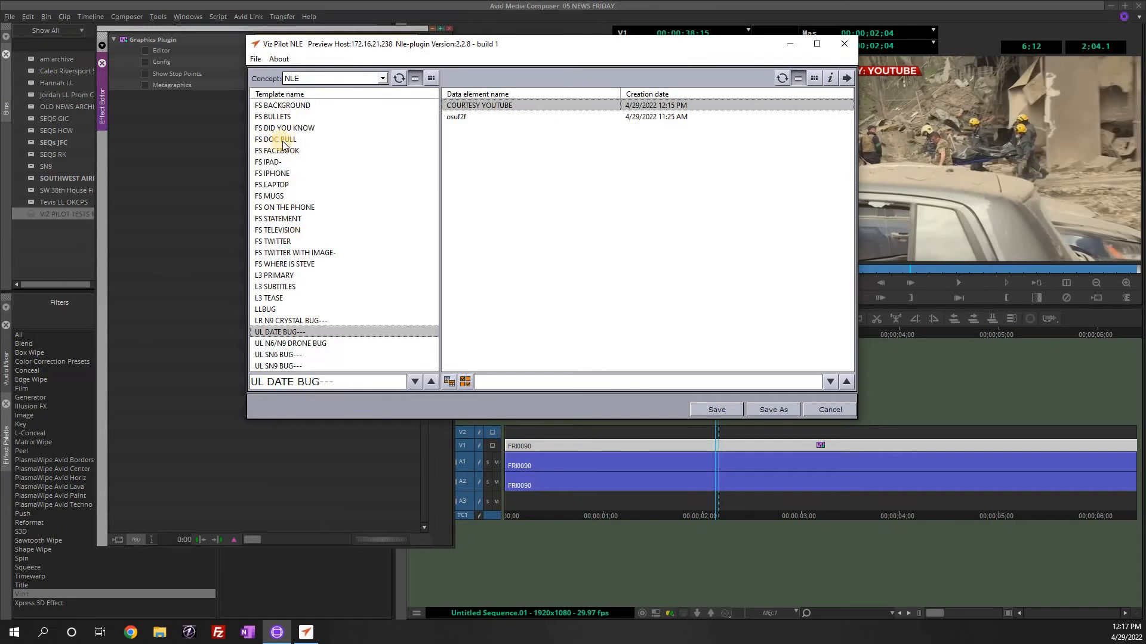
double_click(274, 139)
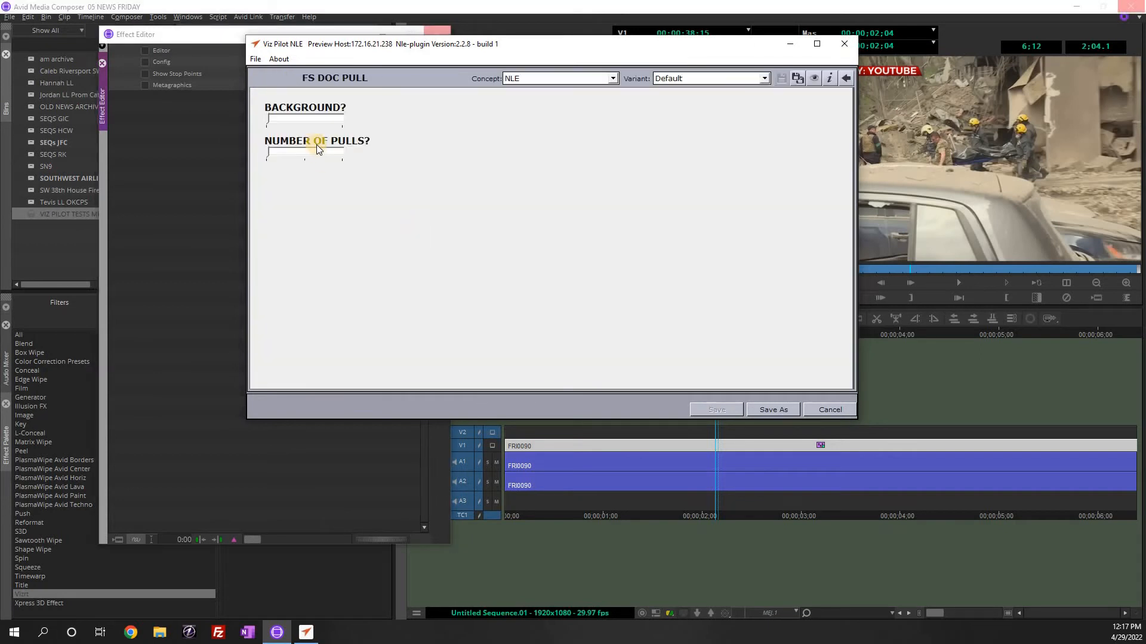
mouse_move(321, 123)
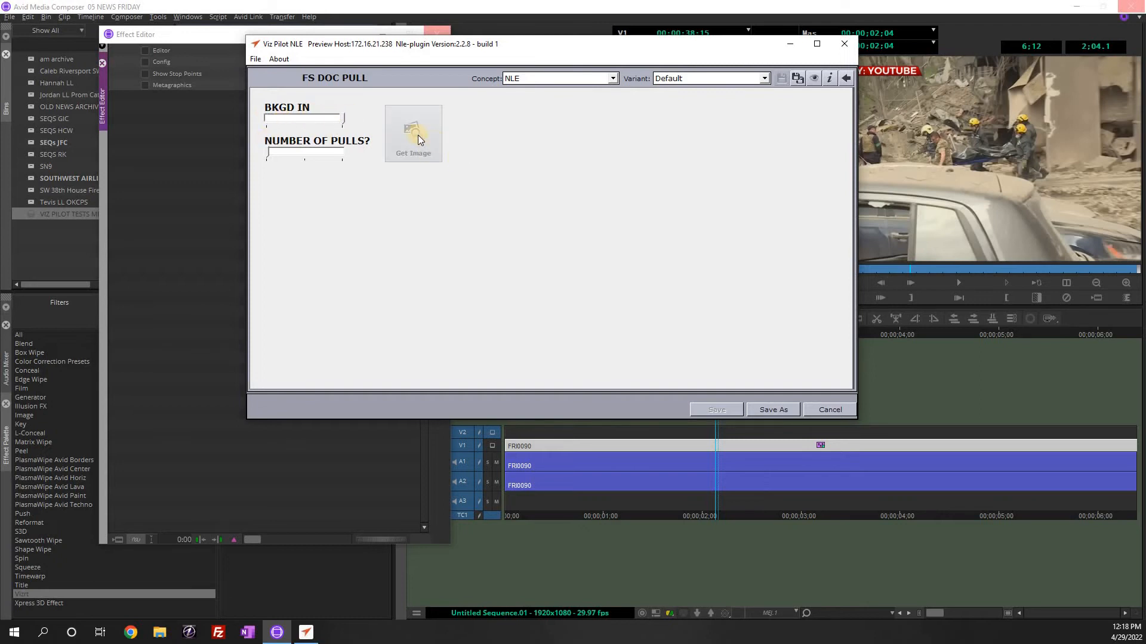
left_click(414, 139)
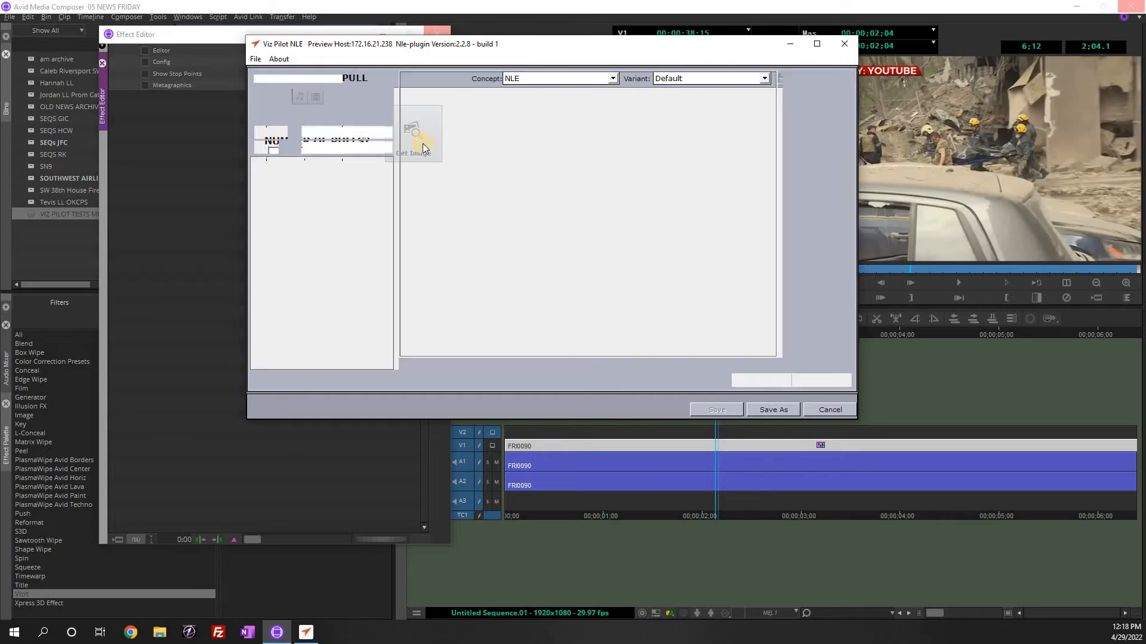
left_click(417, 145)
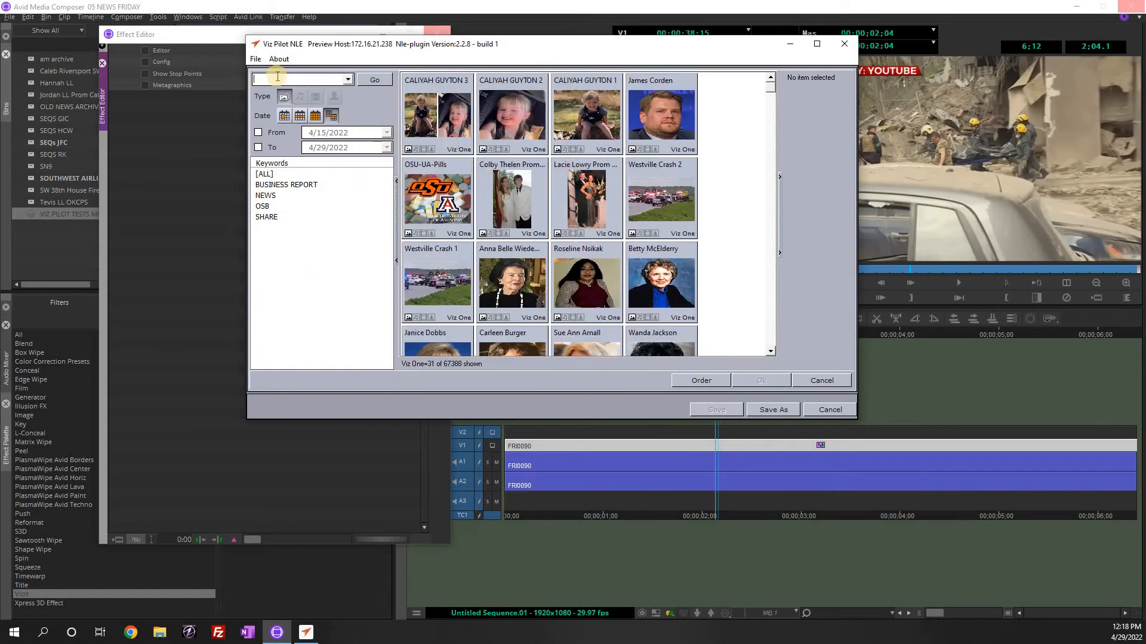
left_click(265, 194)
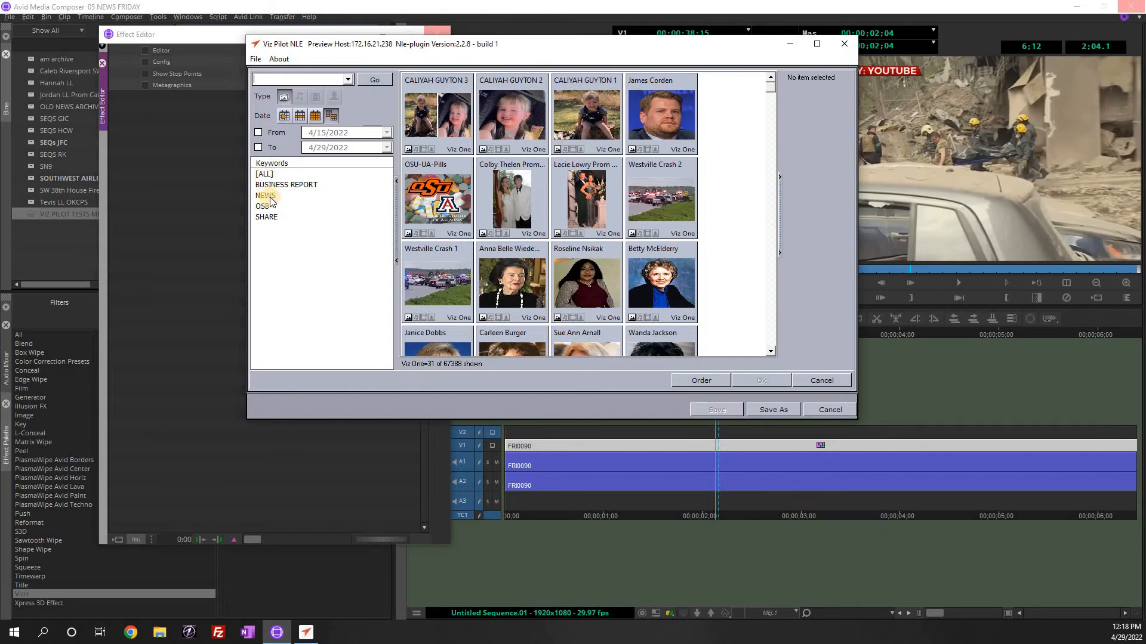
left_click(264, 195)
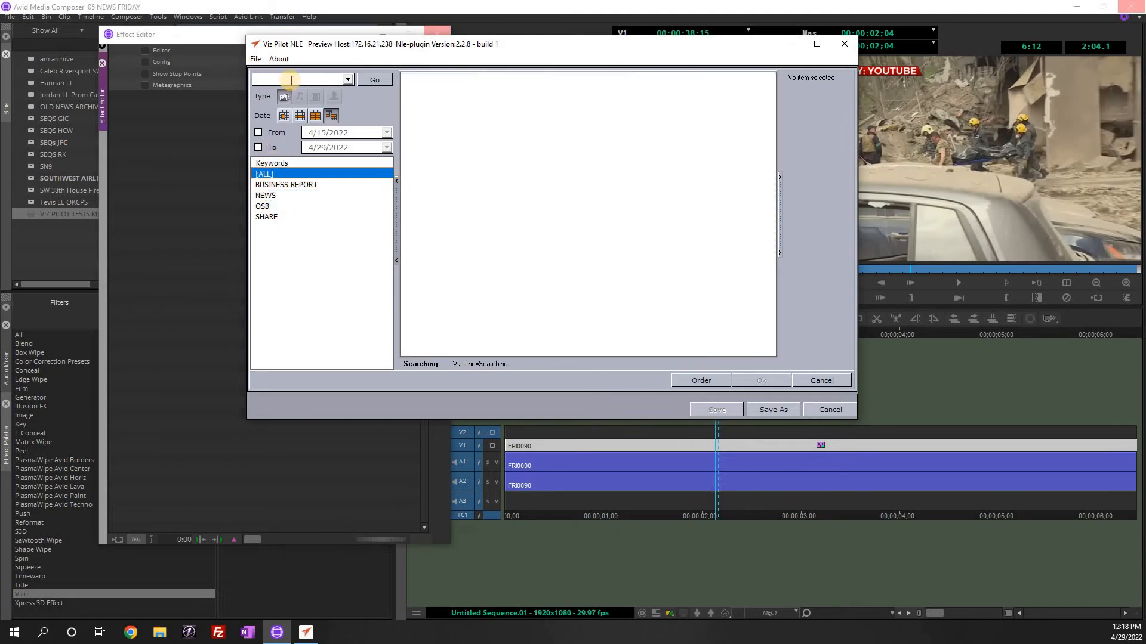
- Search the image archive for OBN to find the Oklahoma Bureau of Narcotics image
left_click(373, 80)
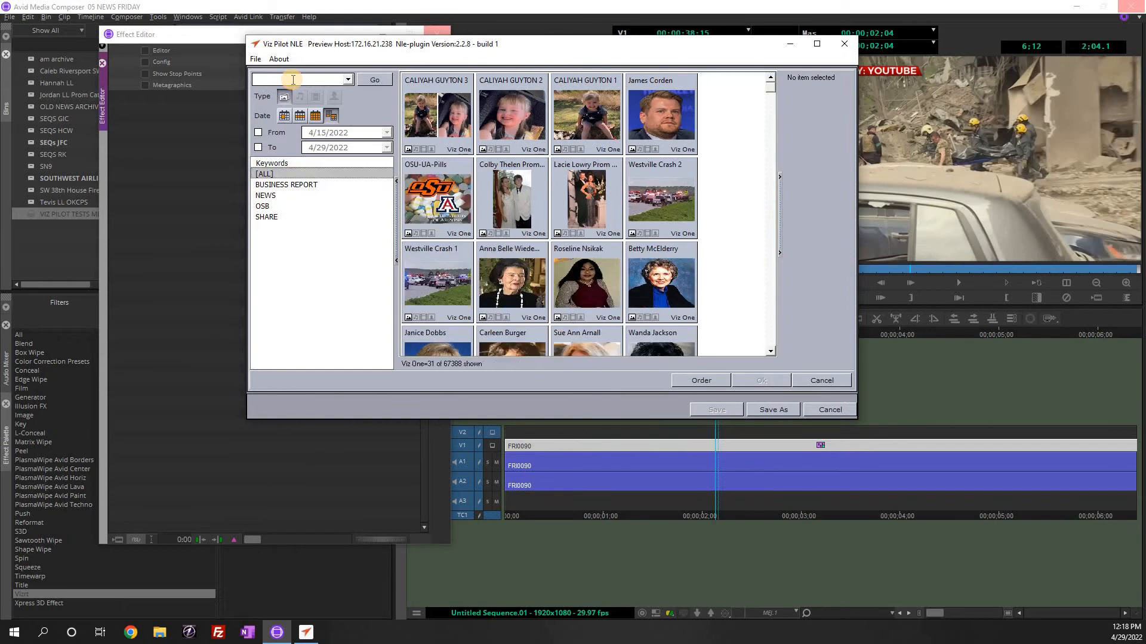
type("O")
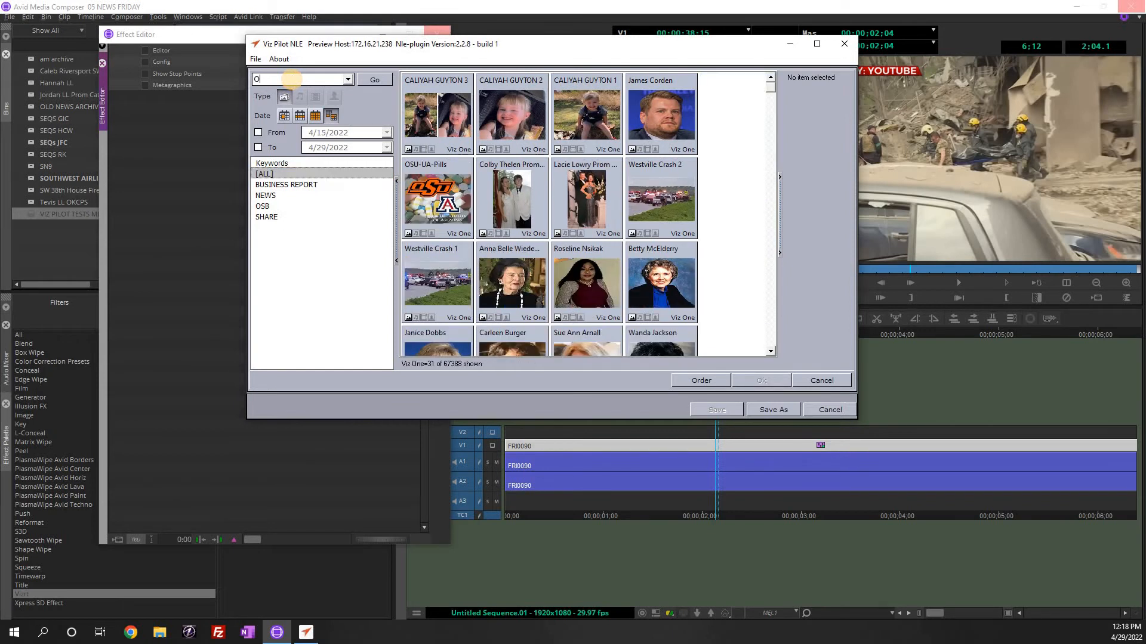
type("BN")
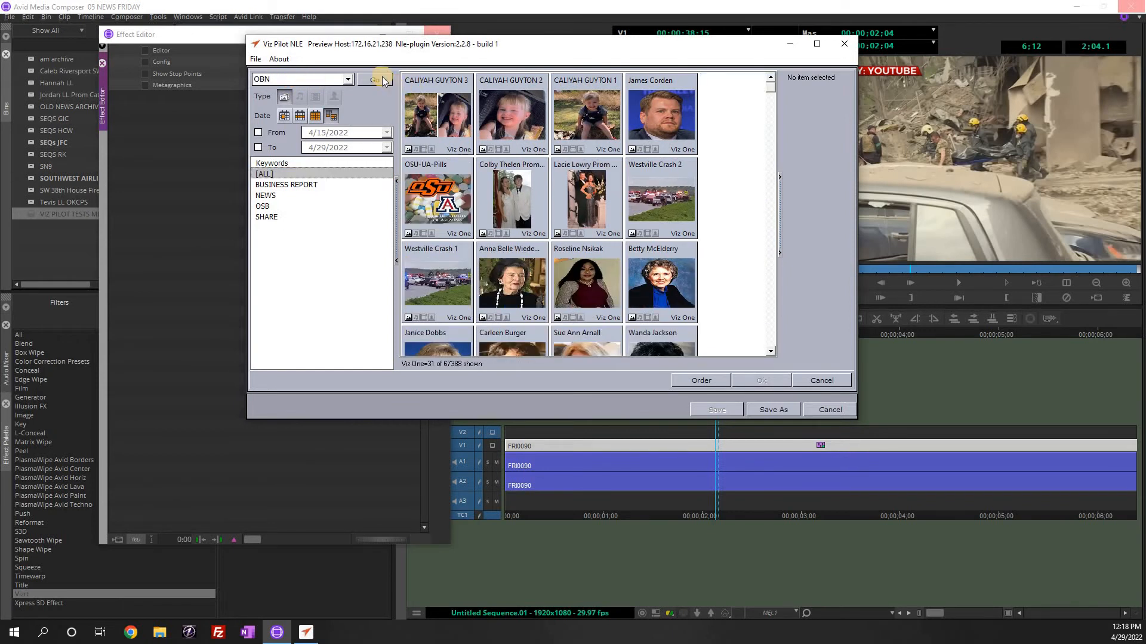
left_click(373, 79)
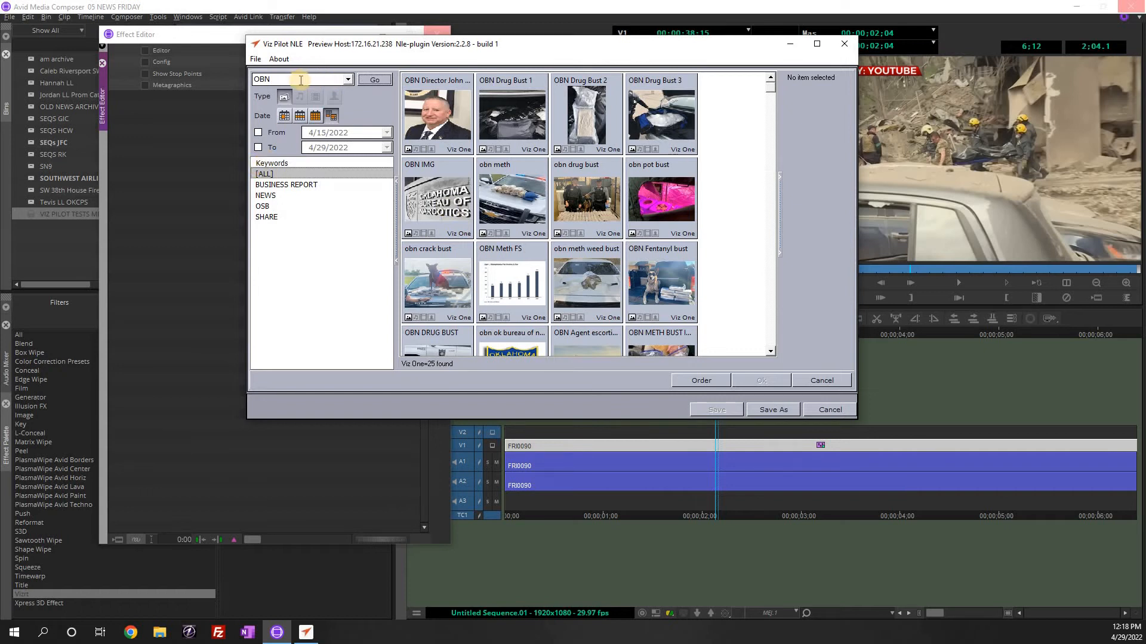
left_click(303, 78)
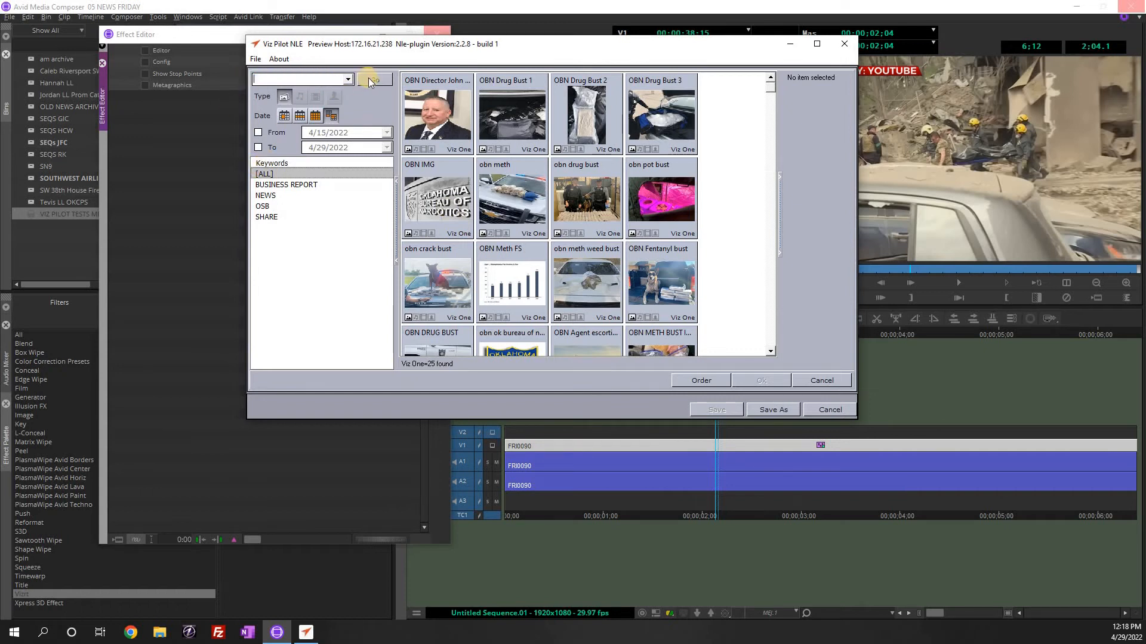
left_click(374, 79)
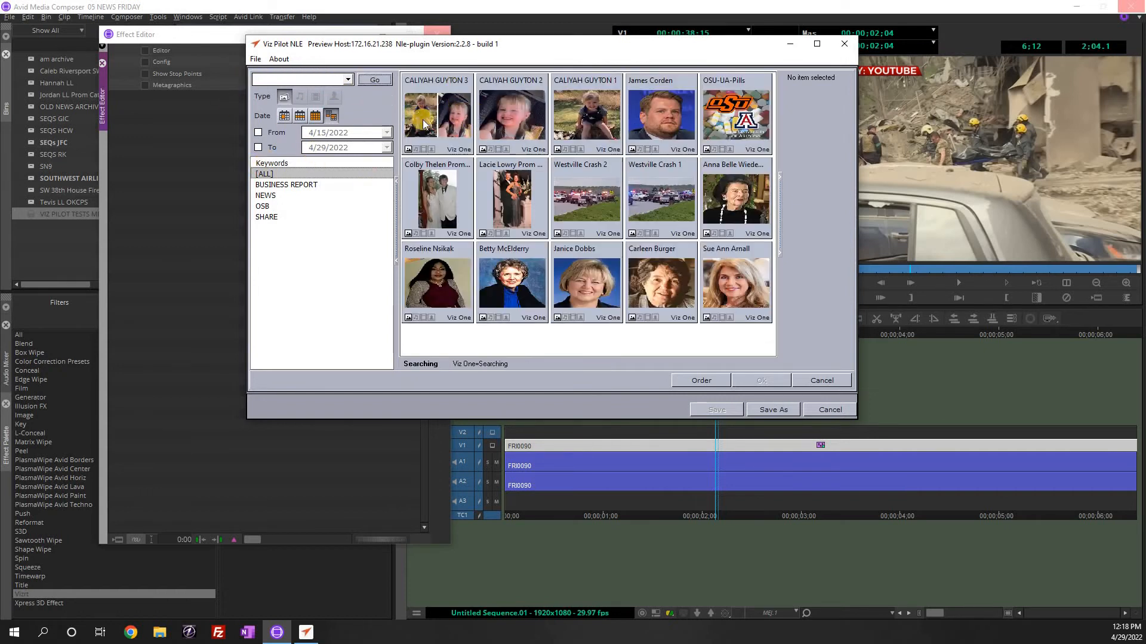
scroll("down", 3)
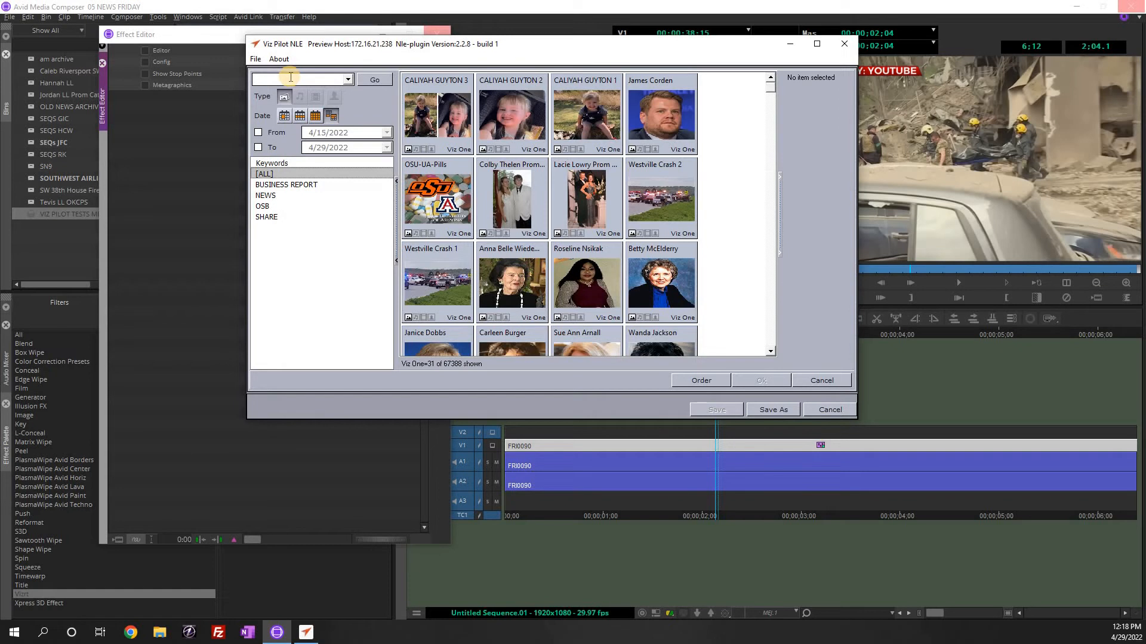
type("OBN")
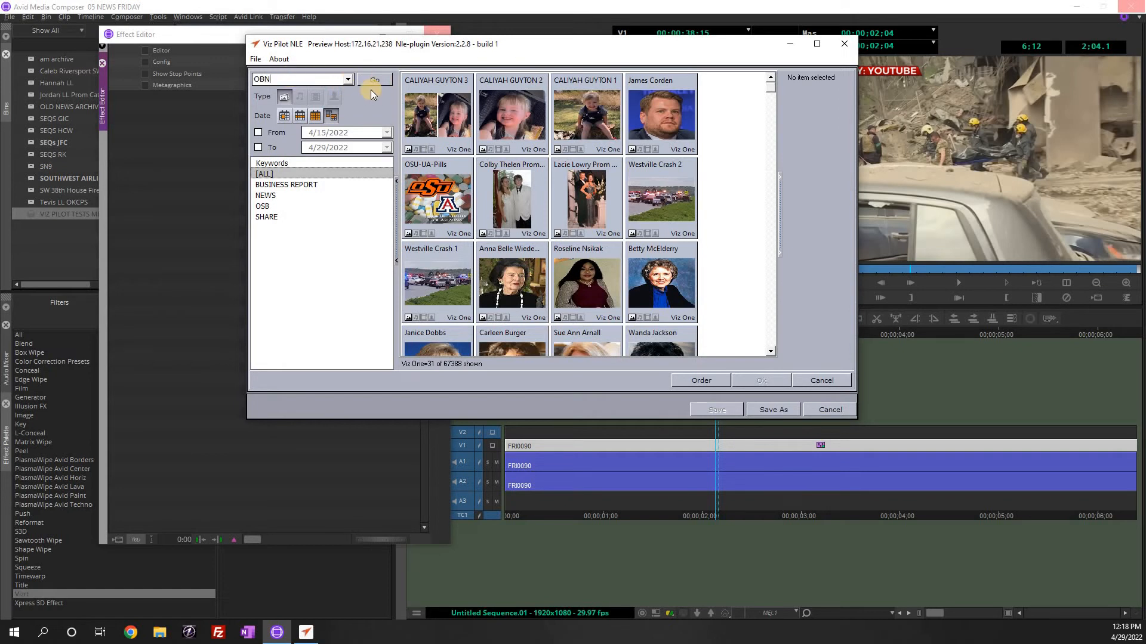
left_click(374, 79)
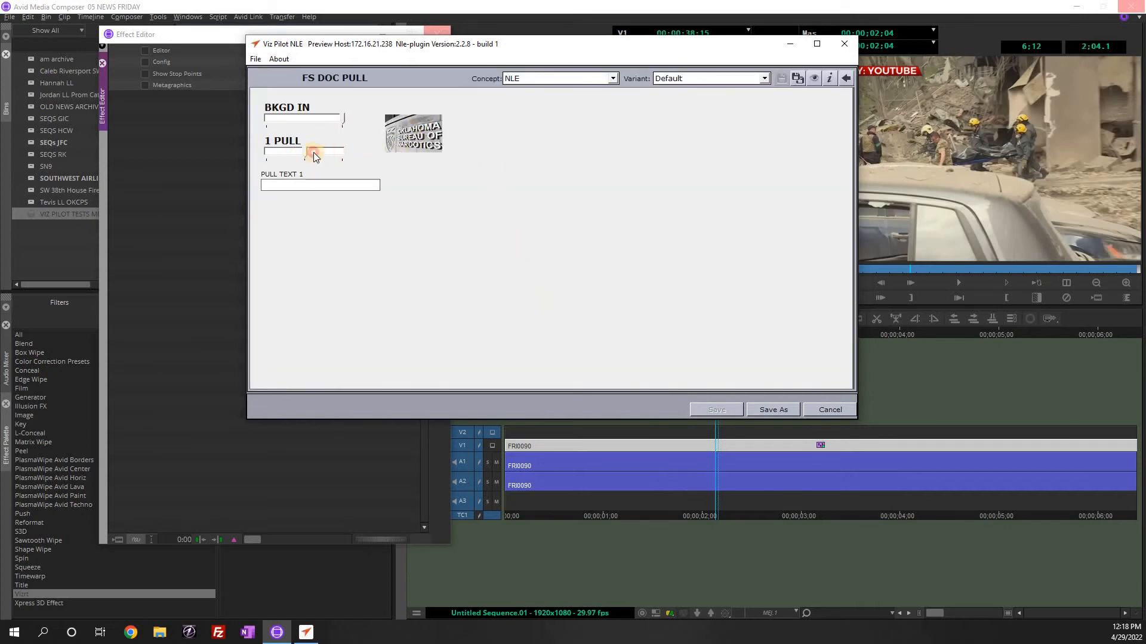
- Set two pulls reading LARGE BAGS OF METH and FAILED TO COOPERATE
left_click(302, 152)
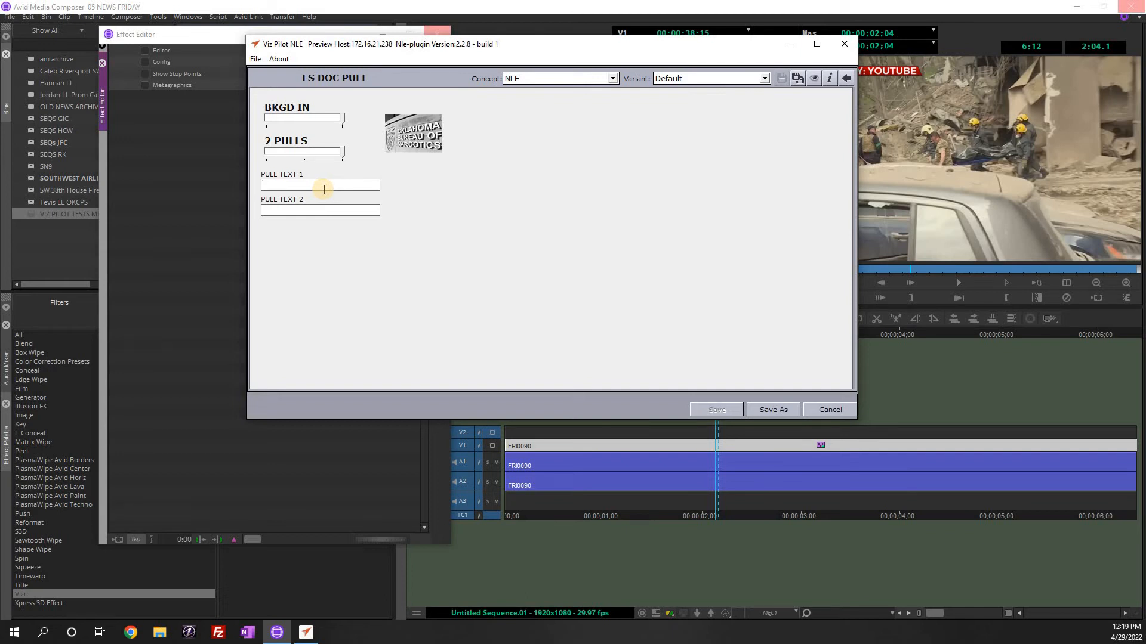
type("LARGE")
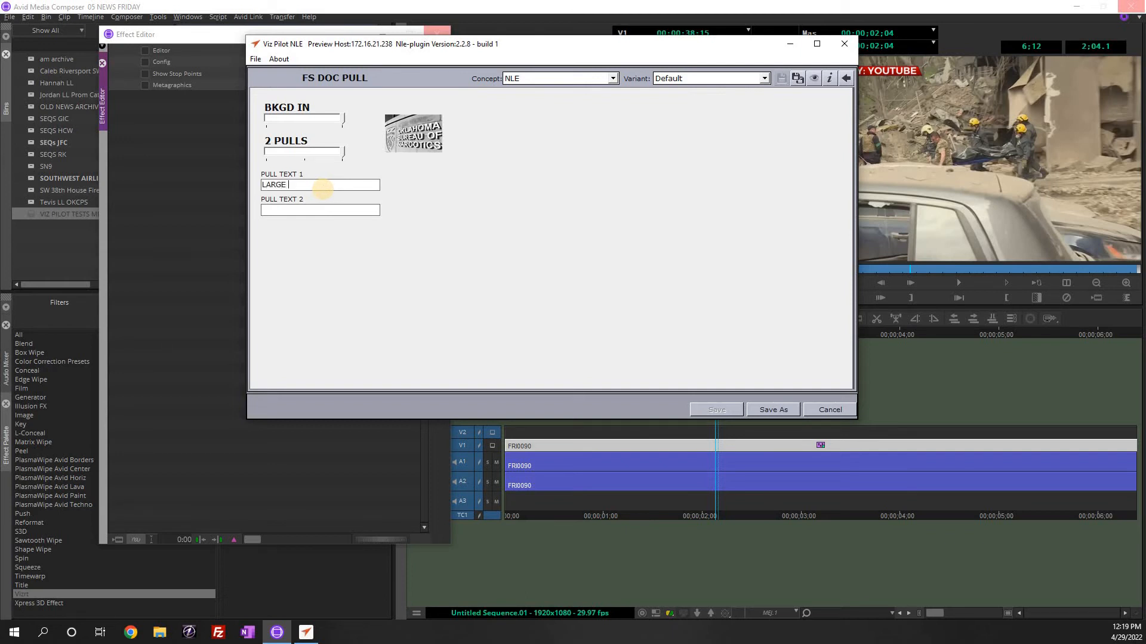
type("BAGTS")
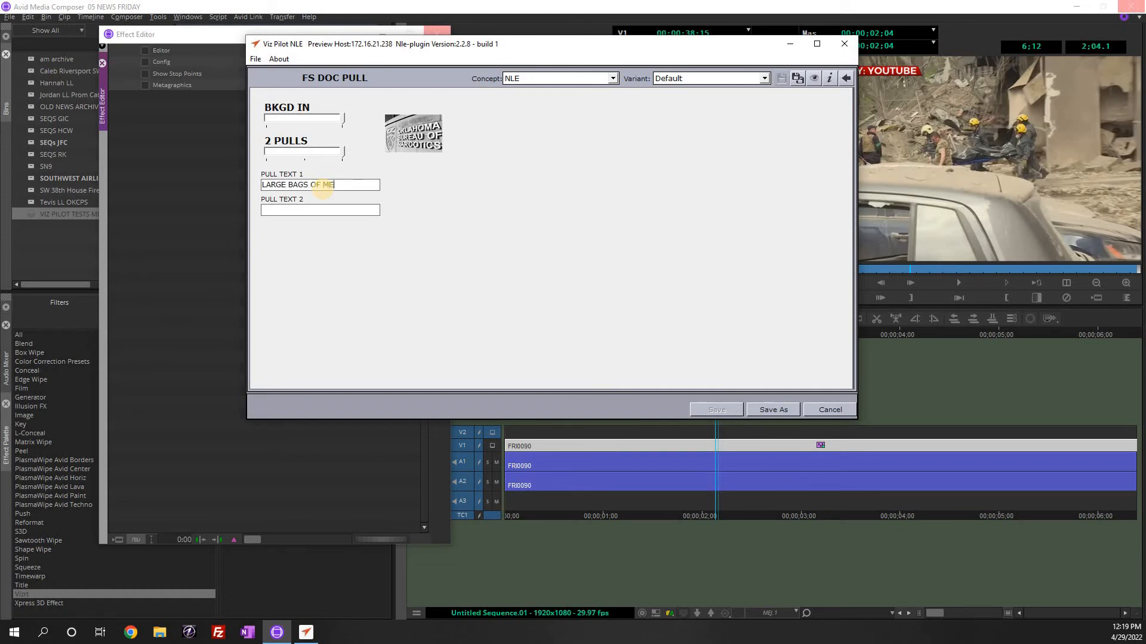
left_click(320, 210)
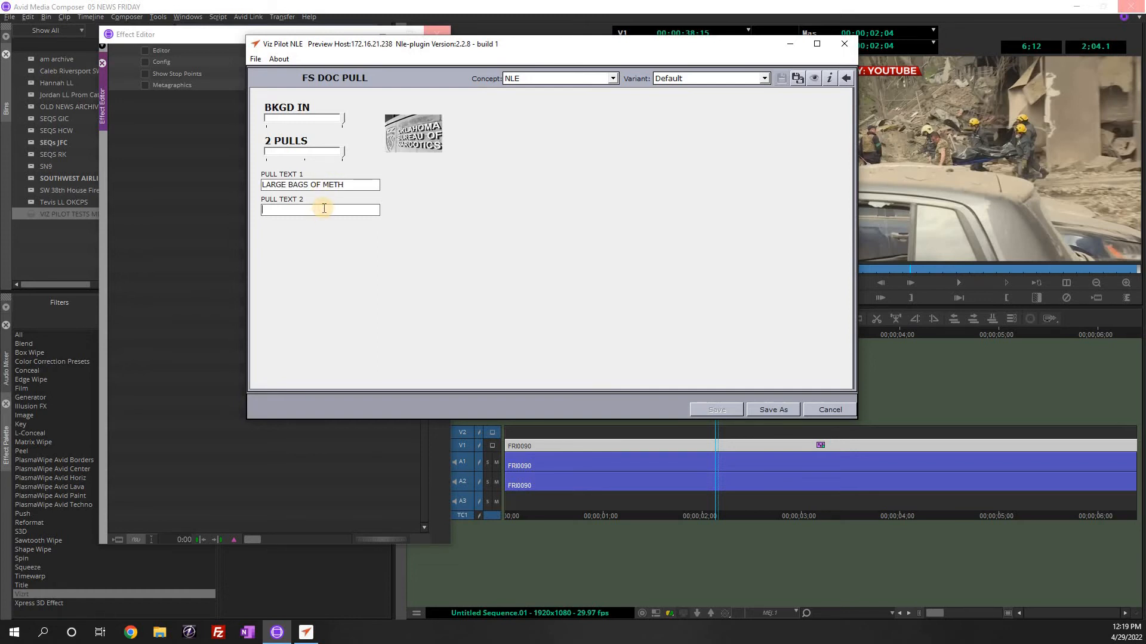
type("FAILED TO")
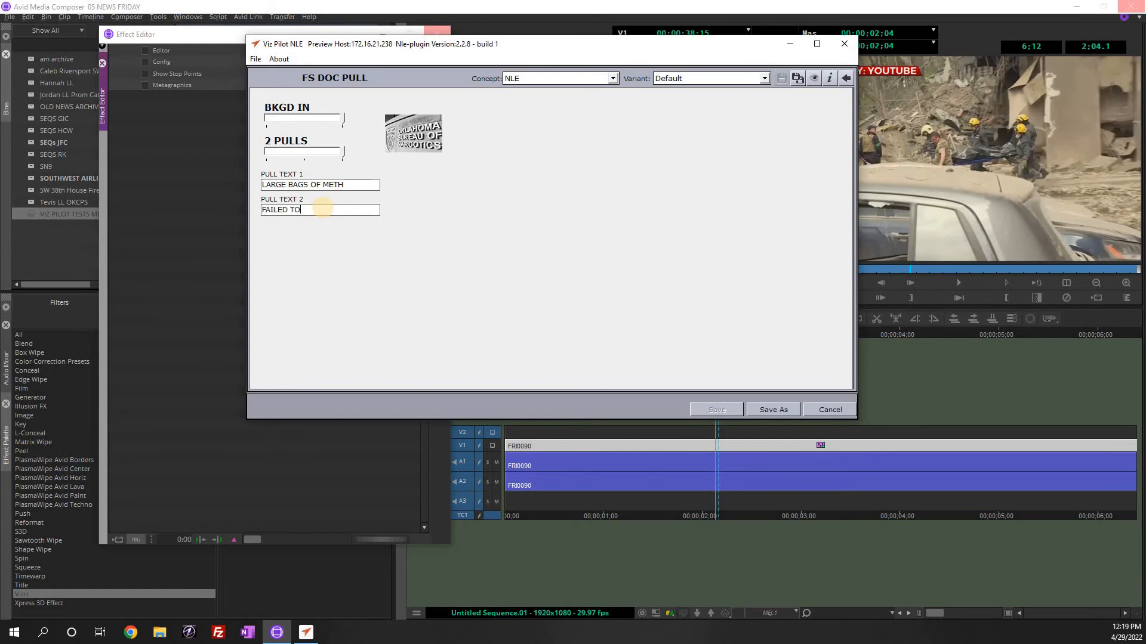
type("COOPERATE")
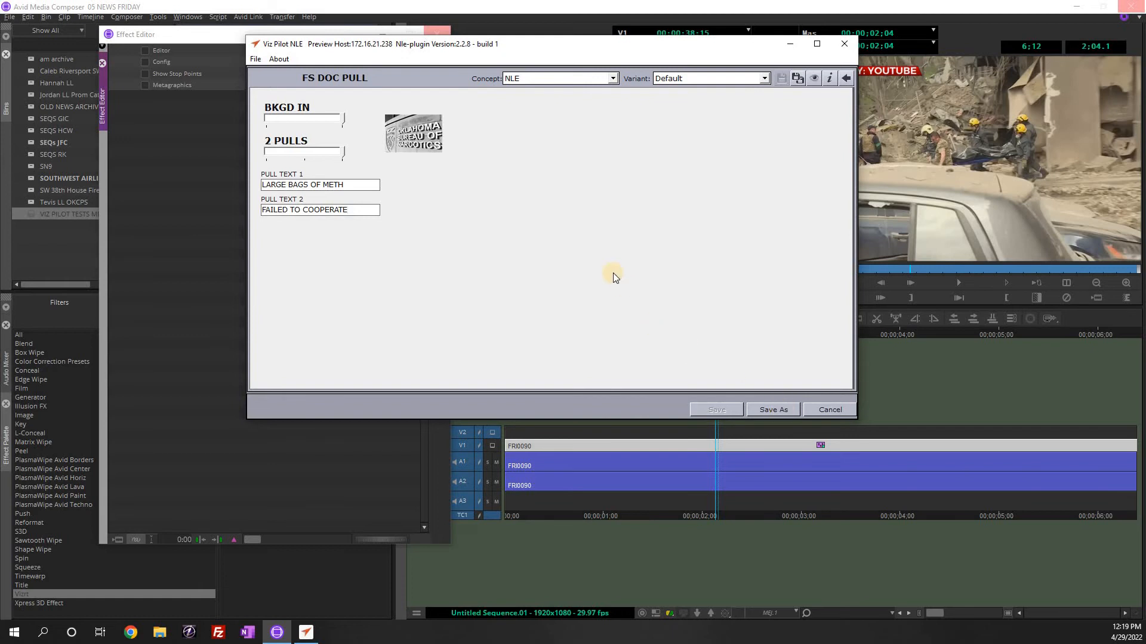
- Save the doc pull as a new element named MEJ OBN DOC PULL 1
left_click(772, 409)
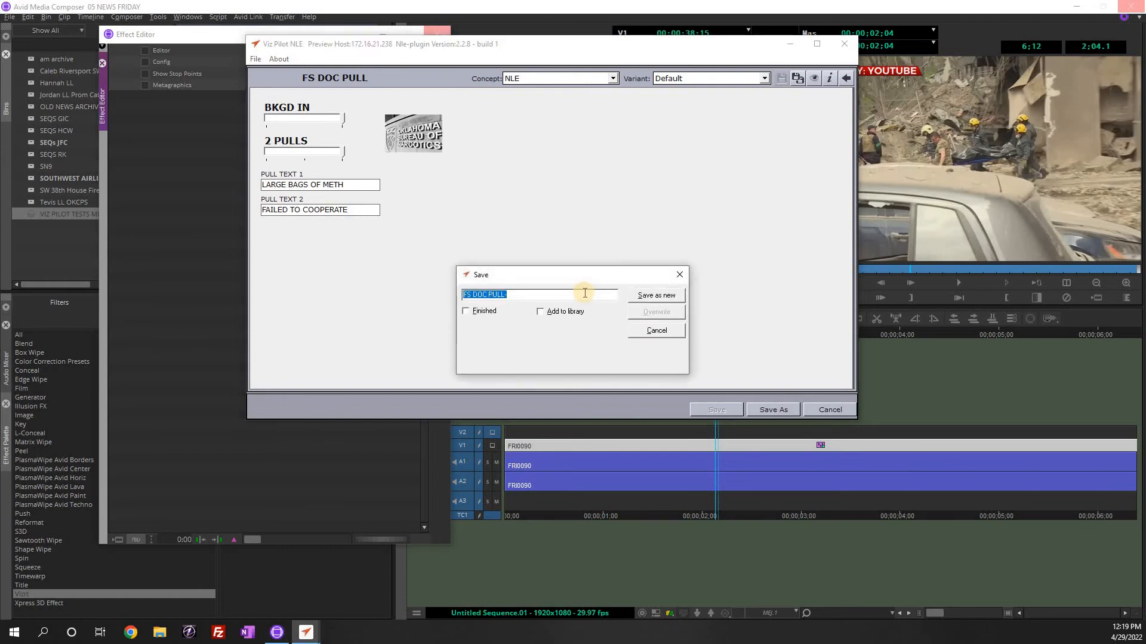
type("MEJ OBN")
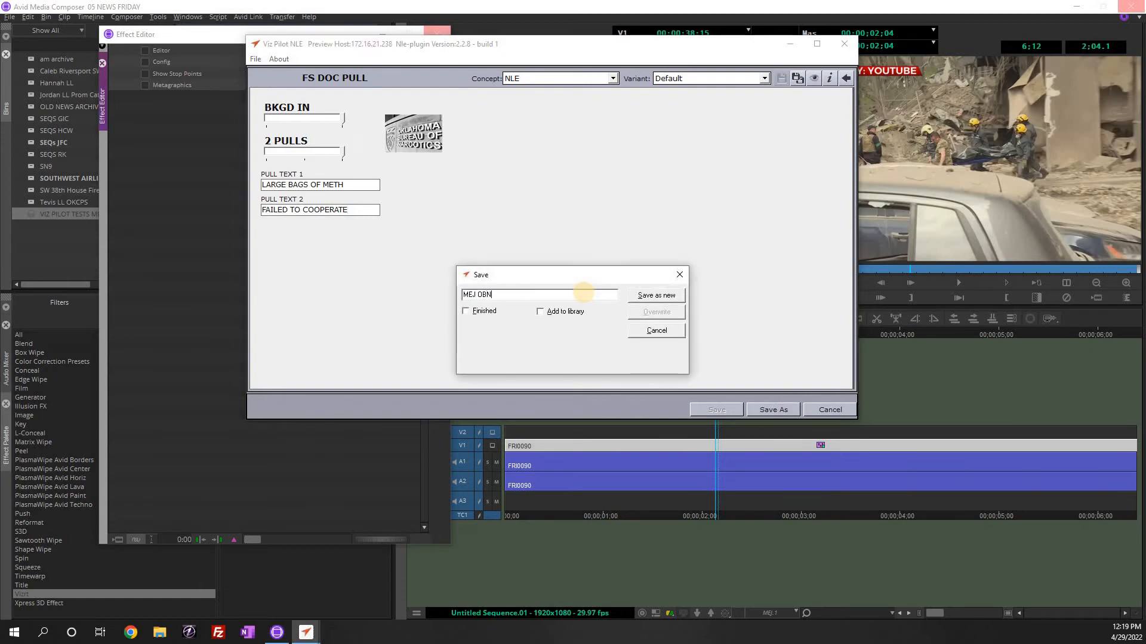
type("DOC PULL 1")
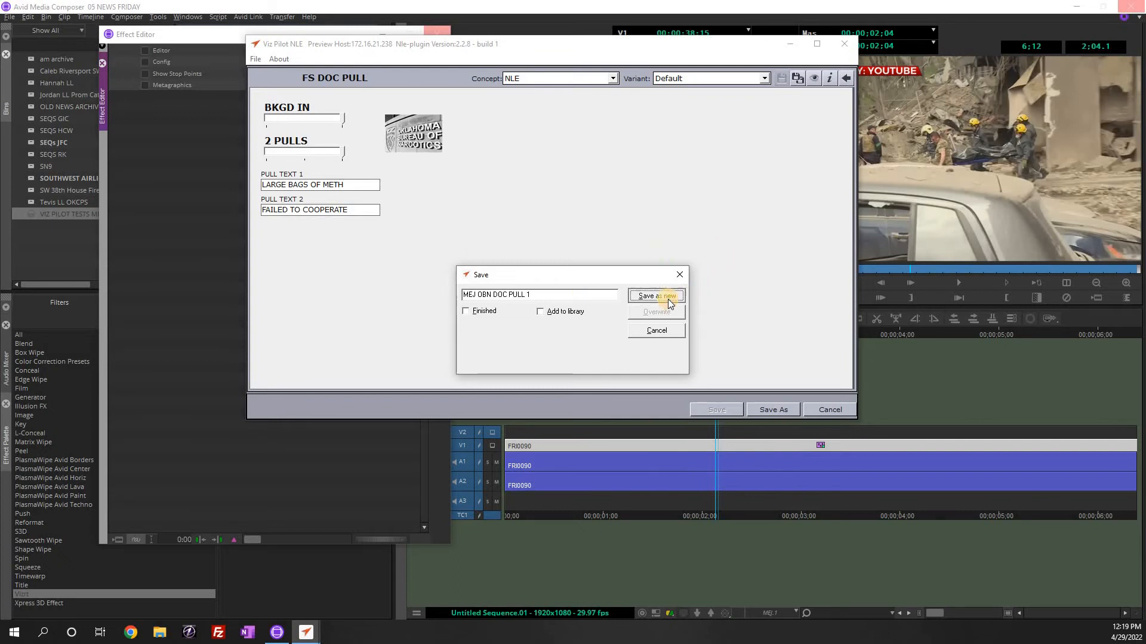
left_click(656, 296)
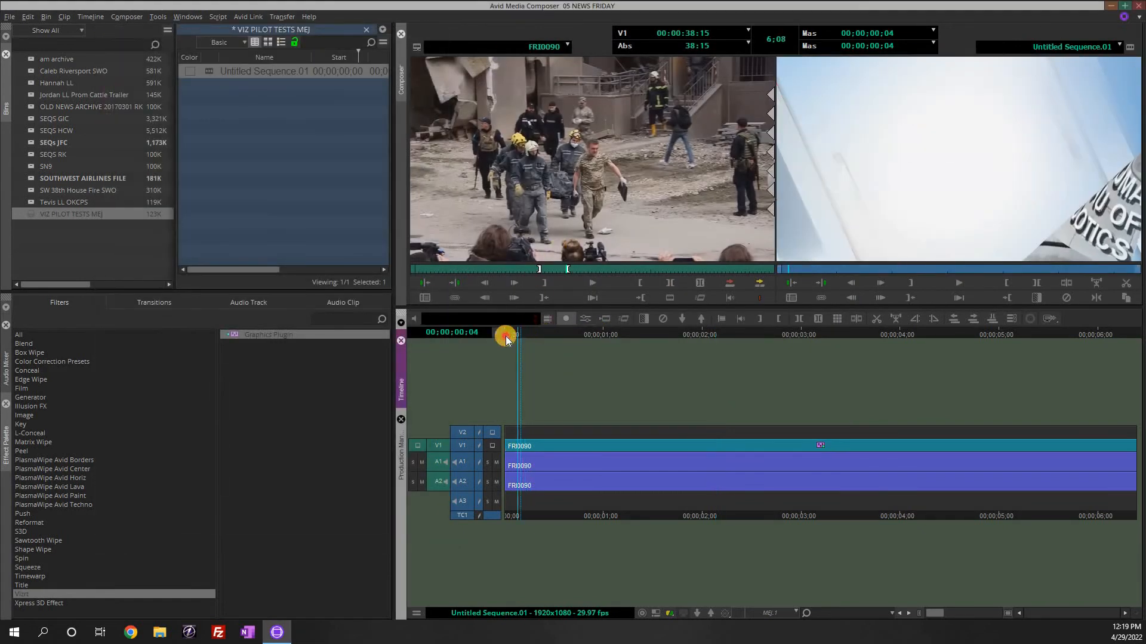
left_click(639, 334)
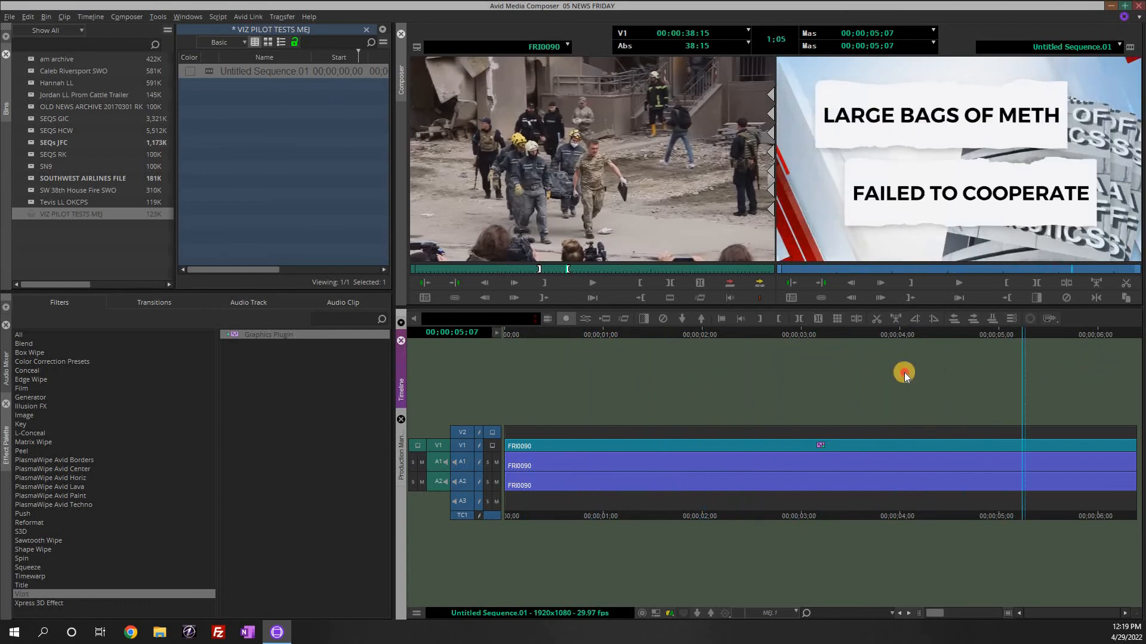
left_click(633, 334)
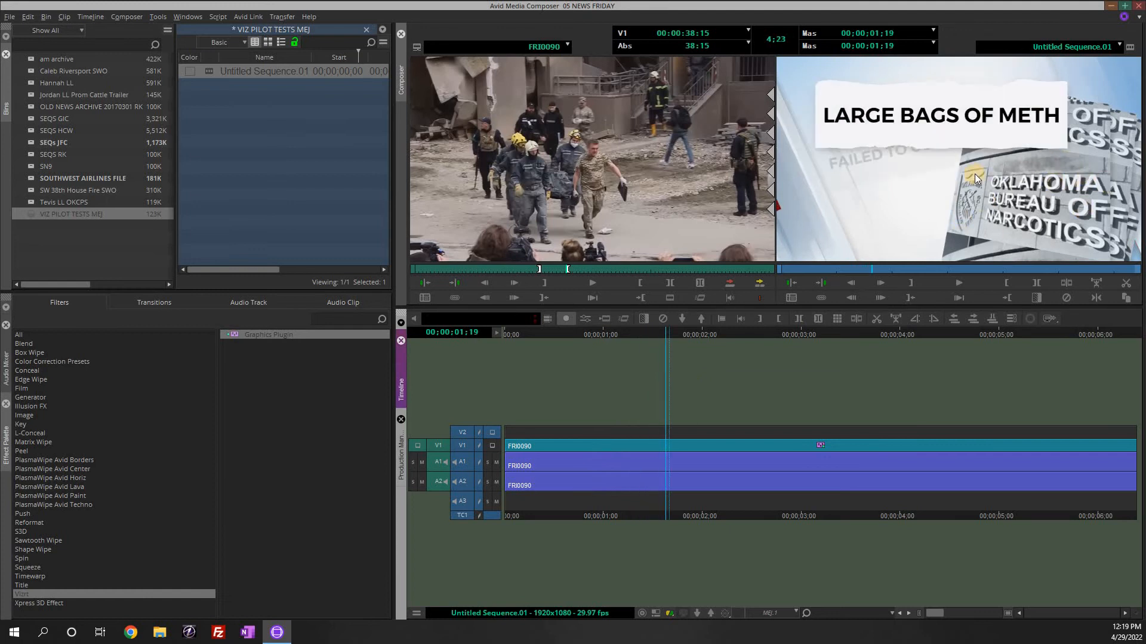
left_click(916, 354)
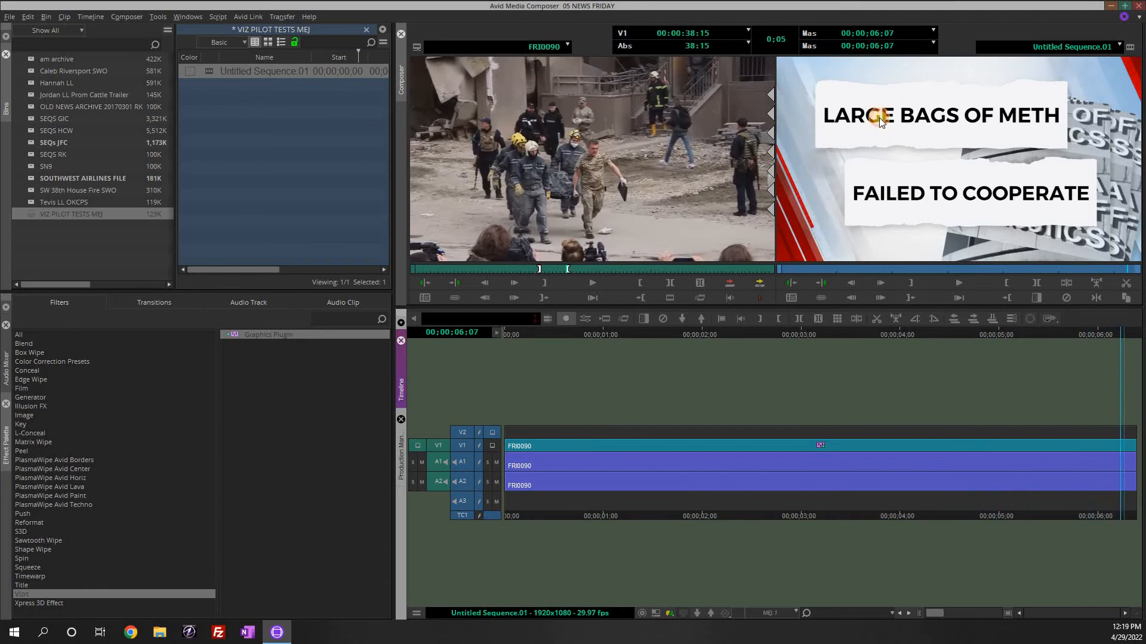
left_click(517, 330)
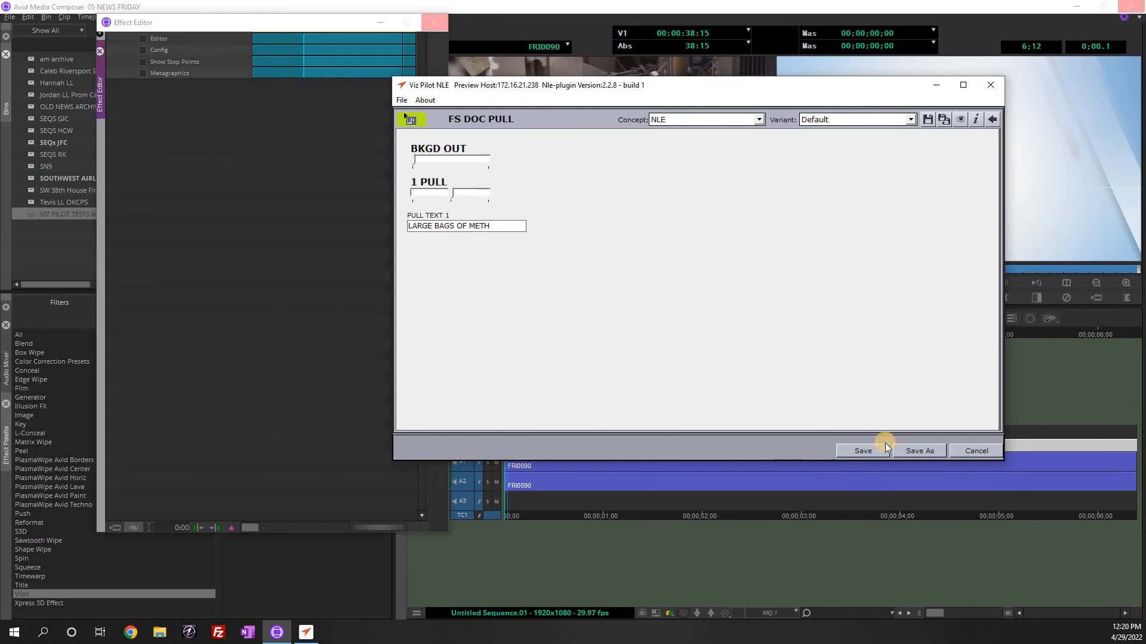
- Save the doc pull as a single LARGE BAGS OF METH pull with background out and preview it
left_click(862, 450)
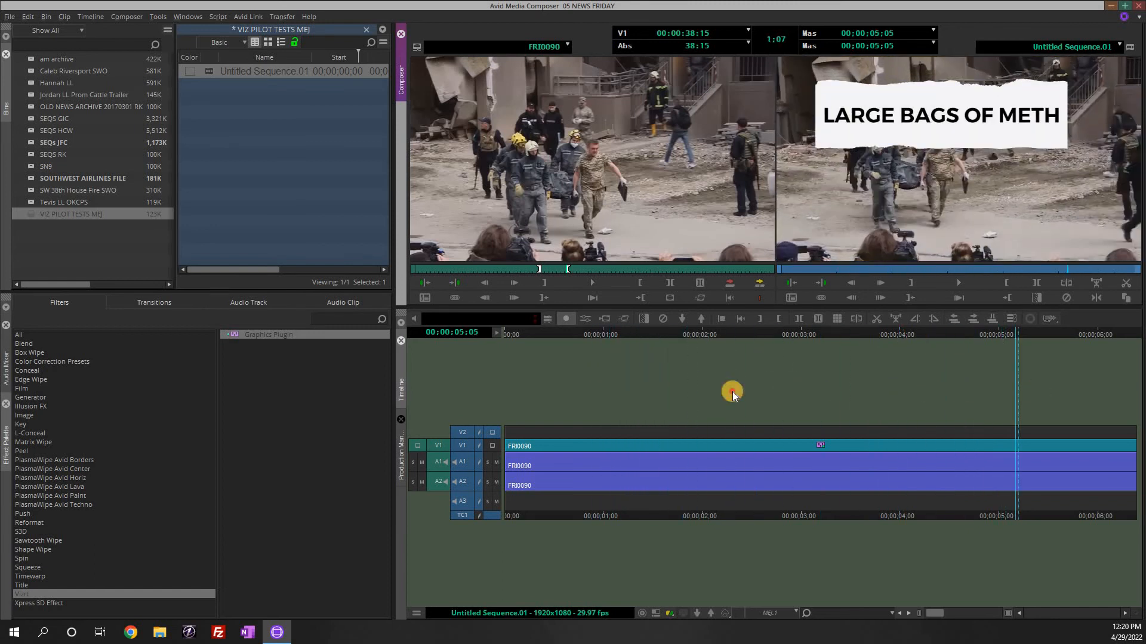
left_click(582, 317)
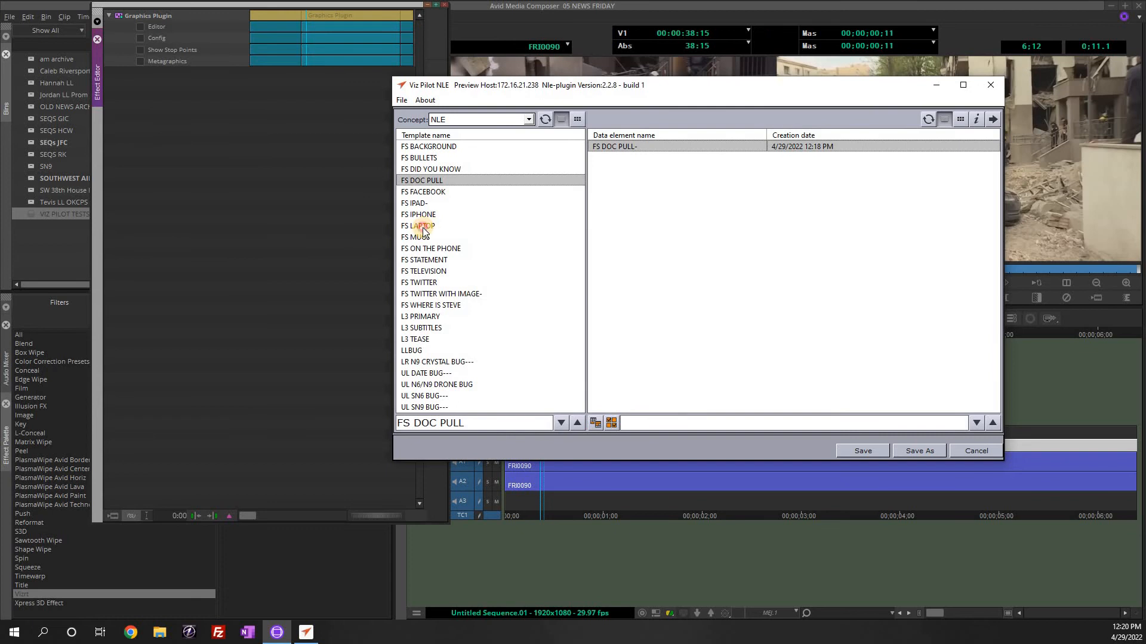
- Swap the FS LAPTOP template for UL SN9 BUG--- and save it as a new element
double_click(417, 226)
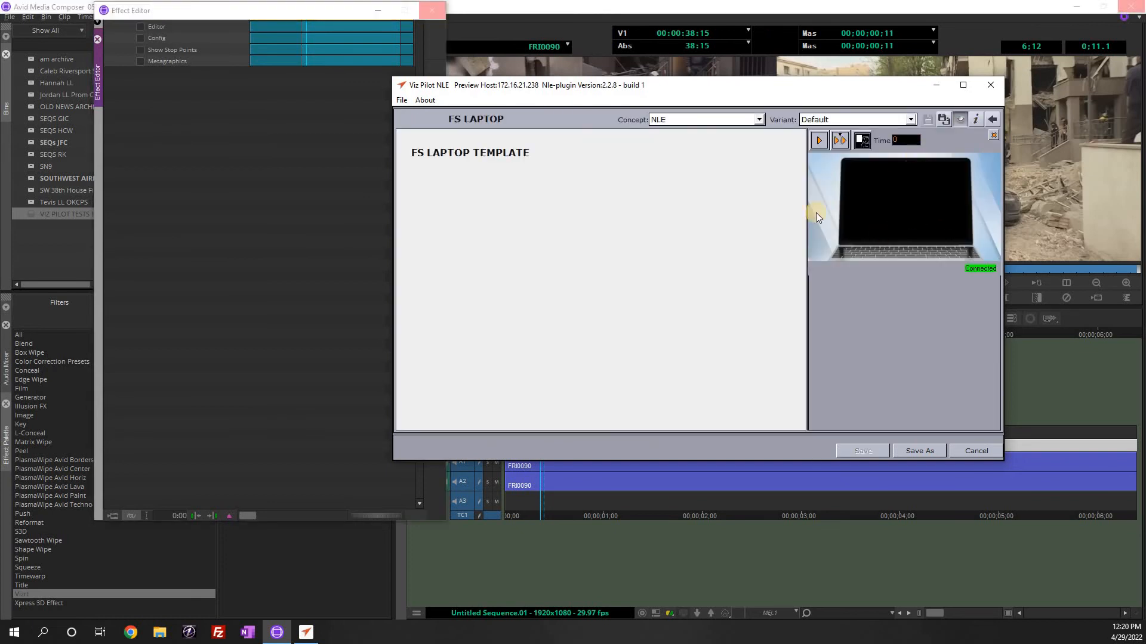
mouse_move(823, 244)
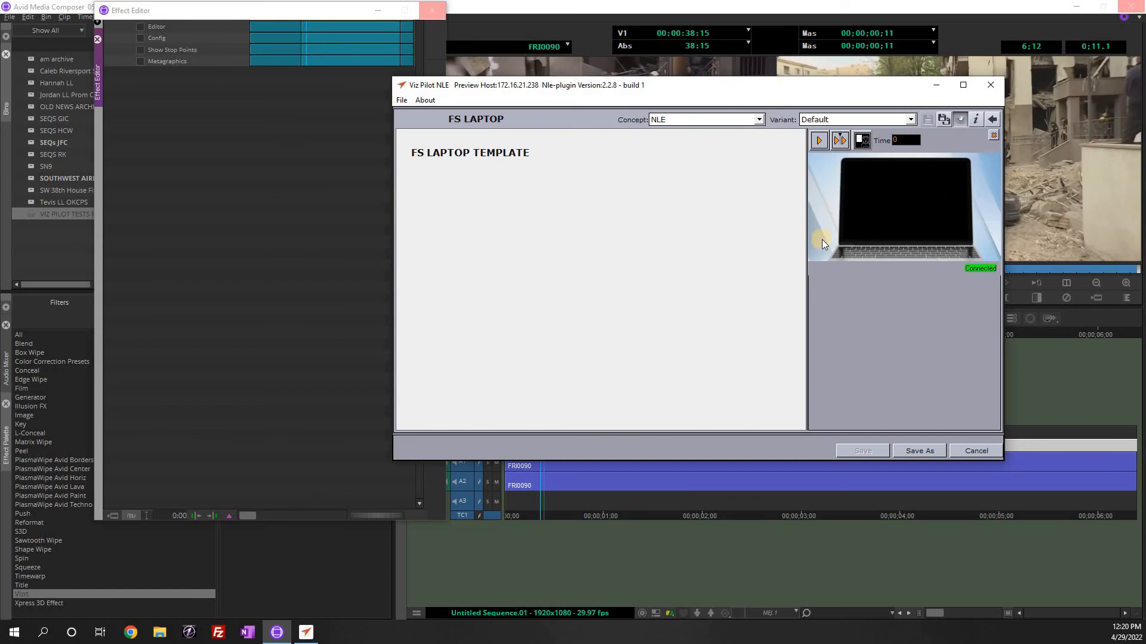
mouse_move(975, 134)
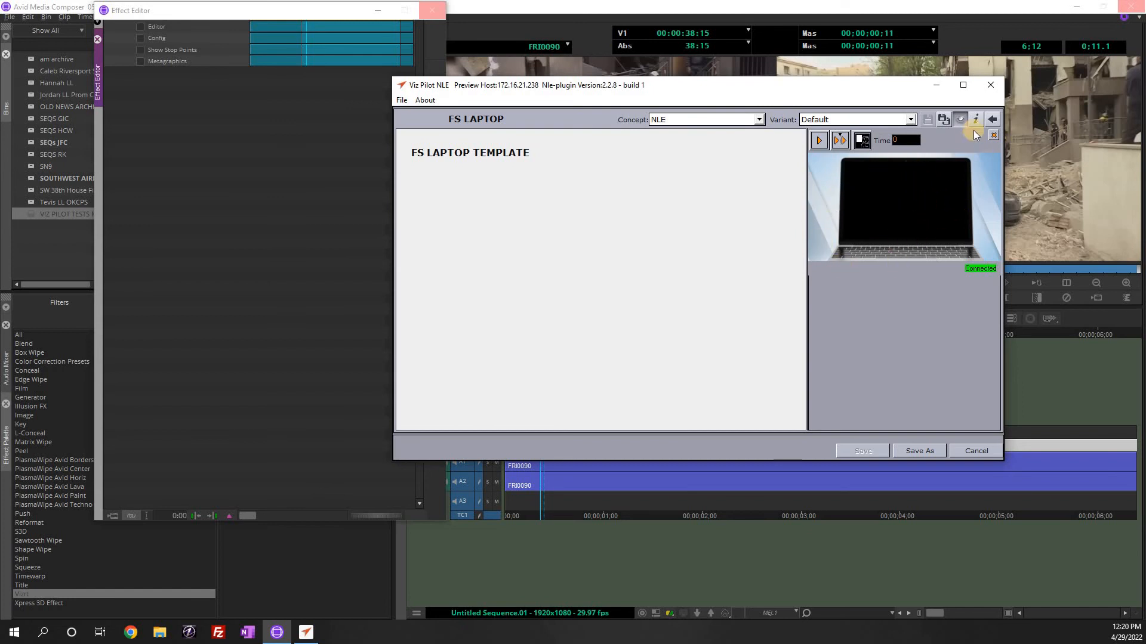
left_click(942, 120)
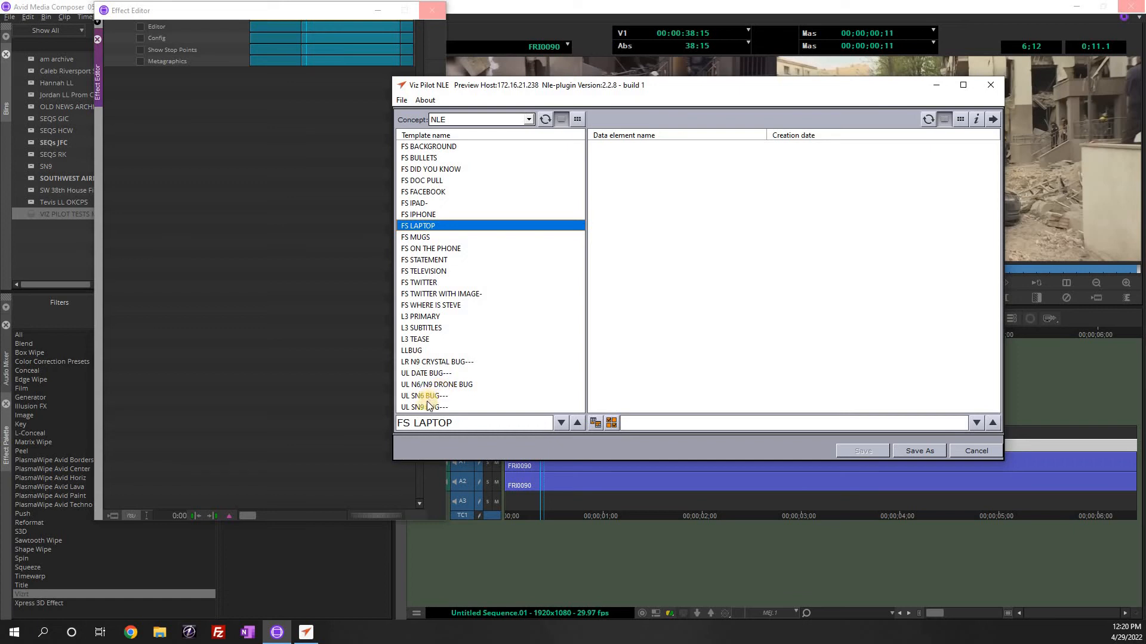
double_click(425, 407)
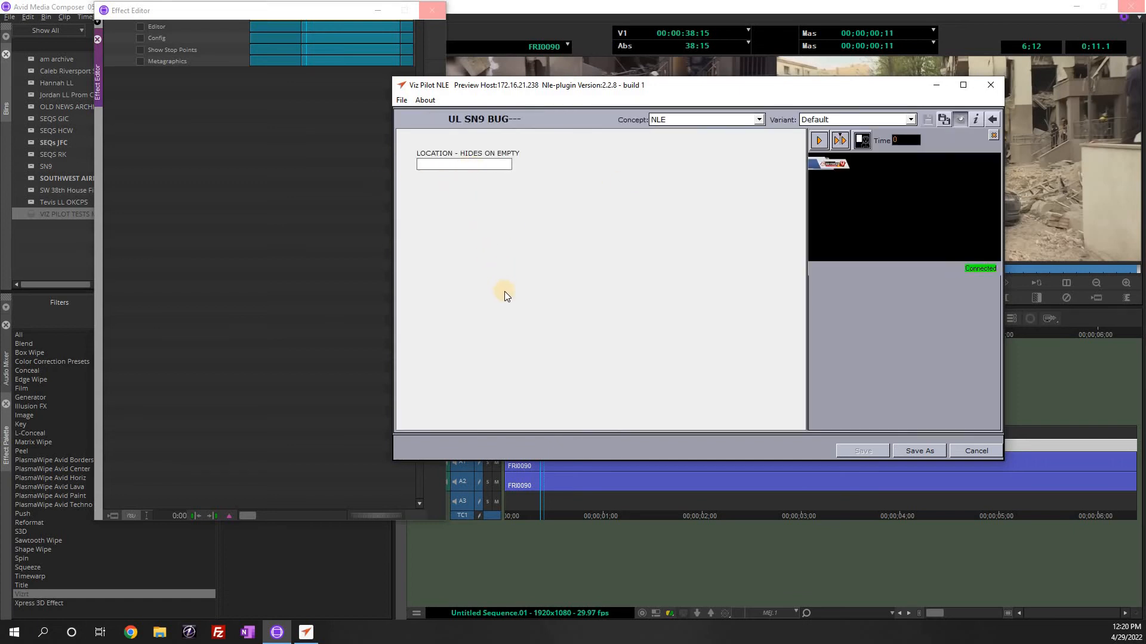
mouse_move(575, 322)
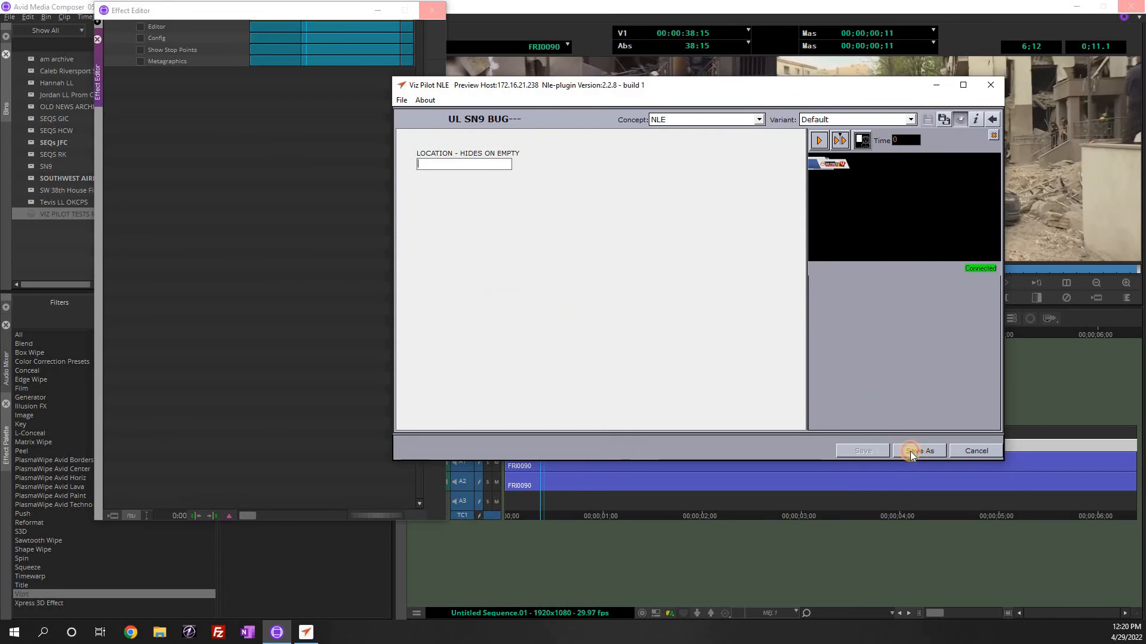
left_click(918, 451)
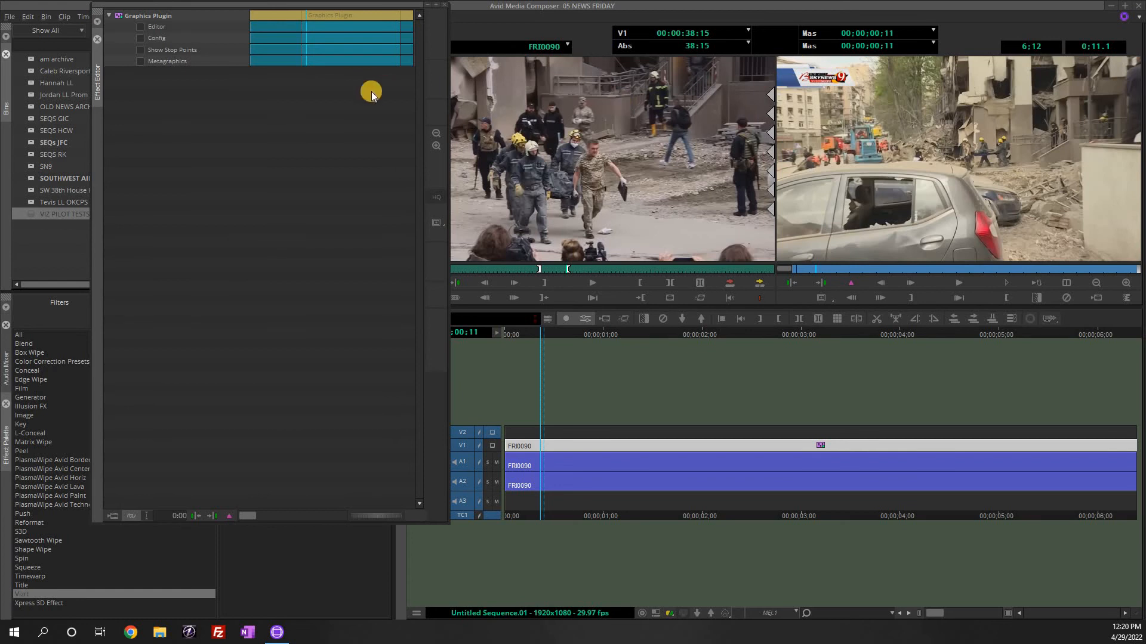
mouse_move(343, 290)
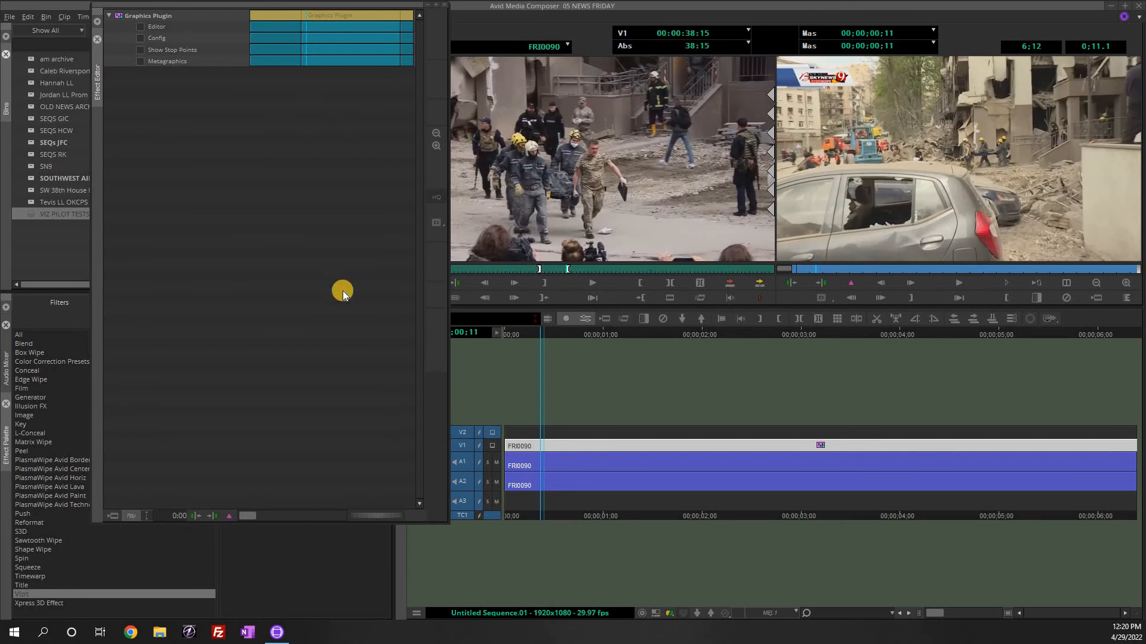
mouse_move(257, 92)
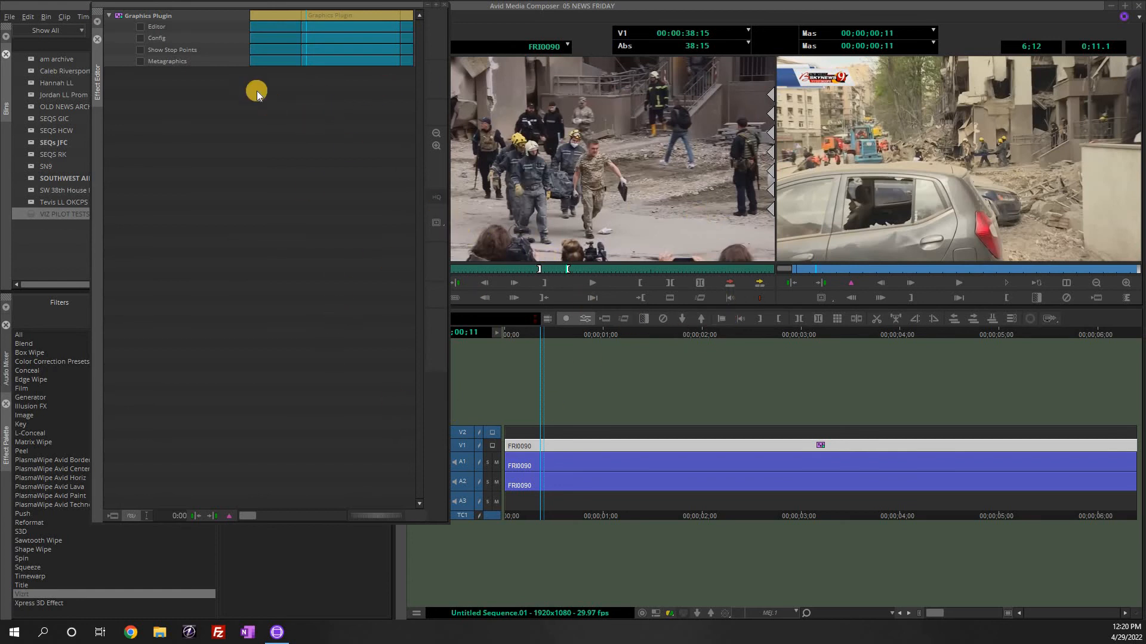
mouse_move(178, 99)
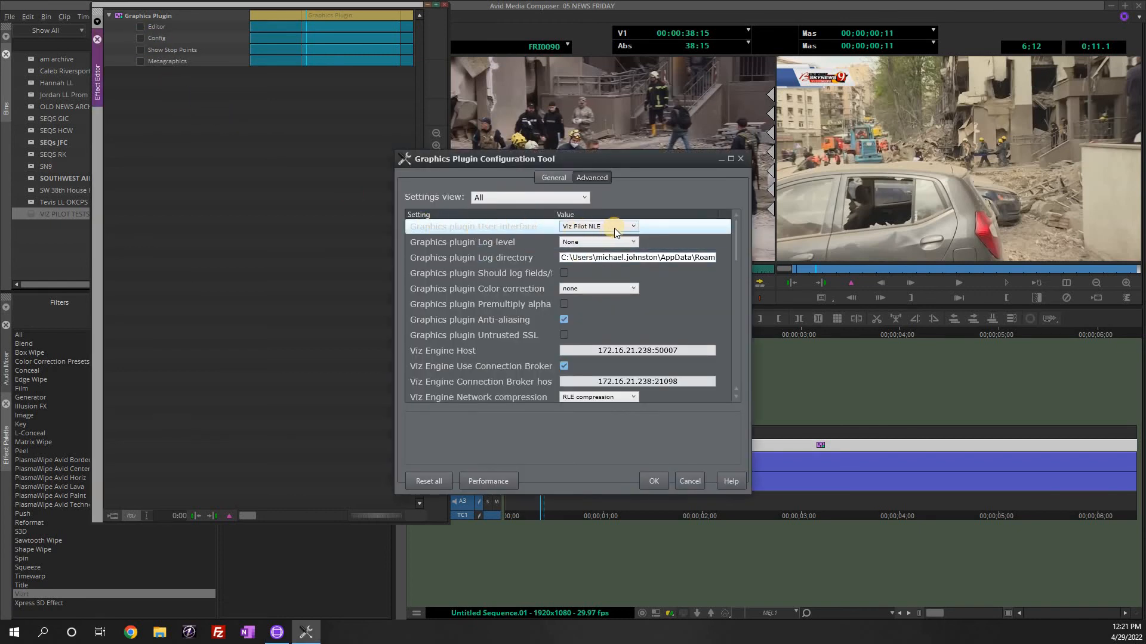
- Show the plugin User interface choice, currently set to Viz Pilot NLE
left_click(632, 225)
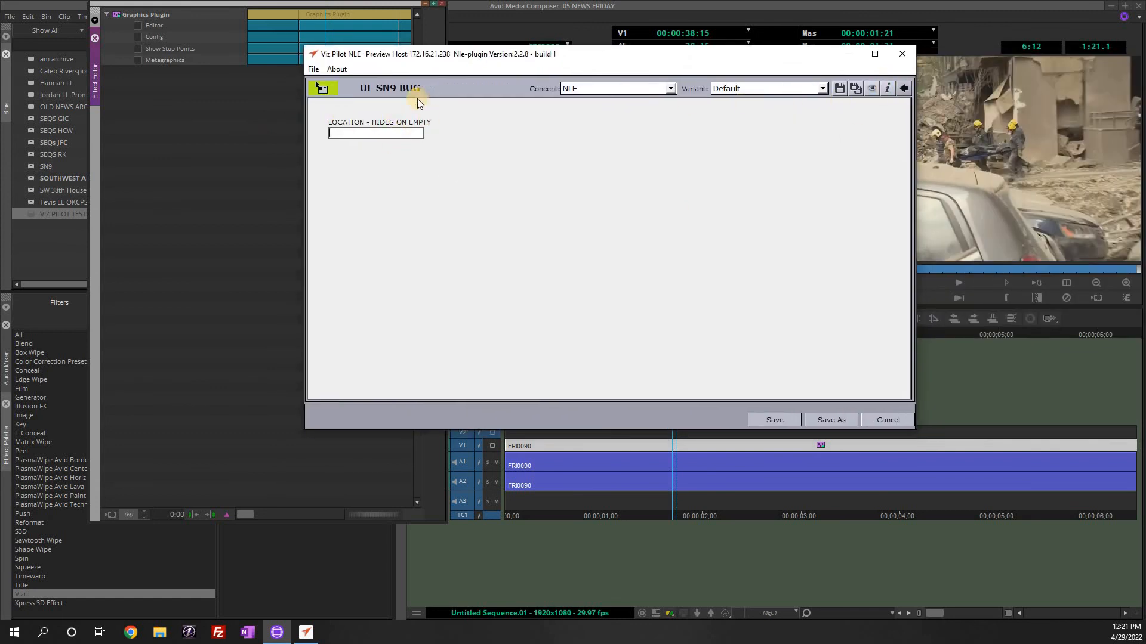
- Review the saved sn9 element in the template browser, then cancel without changes
left_click(317, 88)
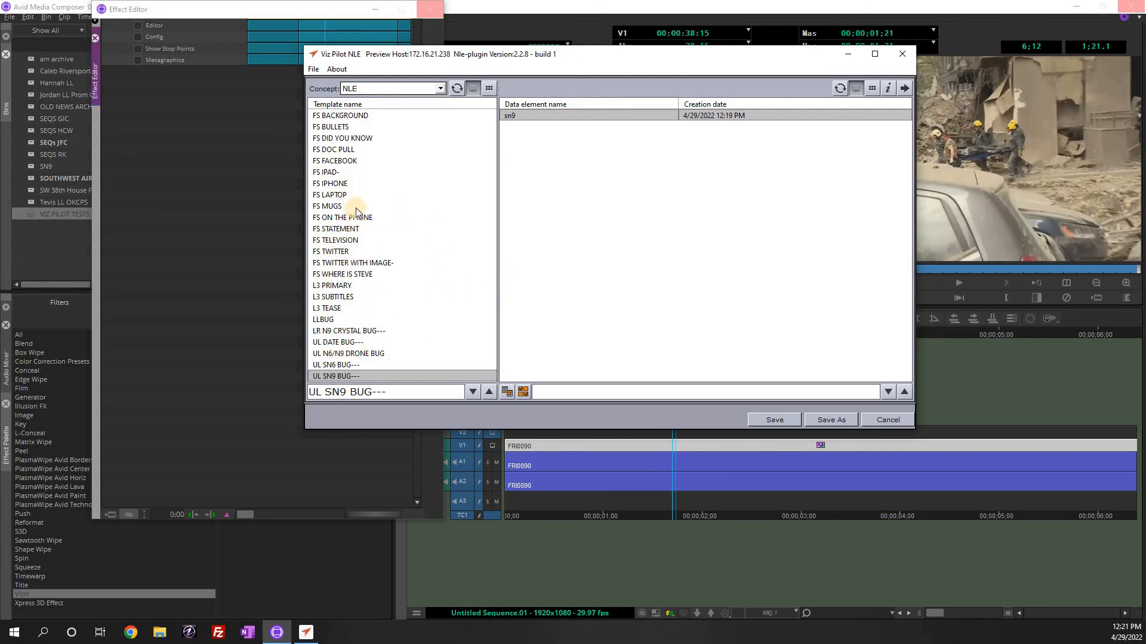
mouse_move(429, 273)
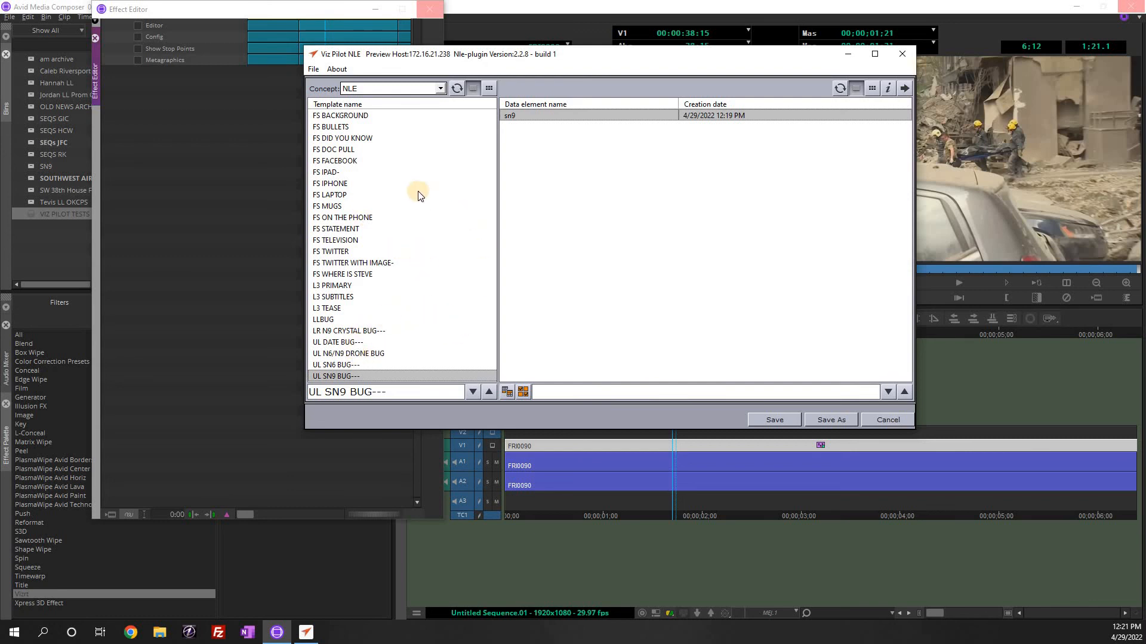
mouse_move(421, 233)
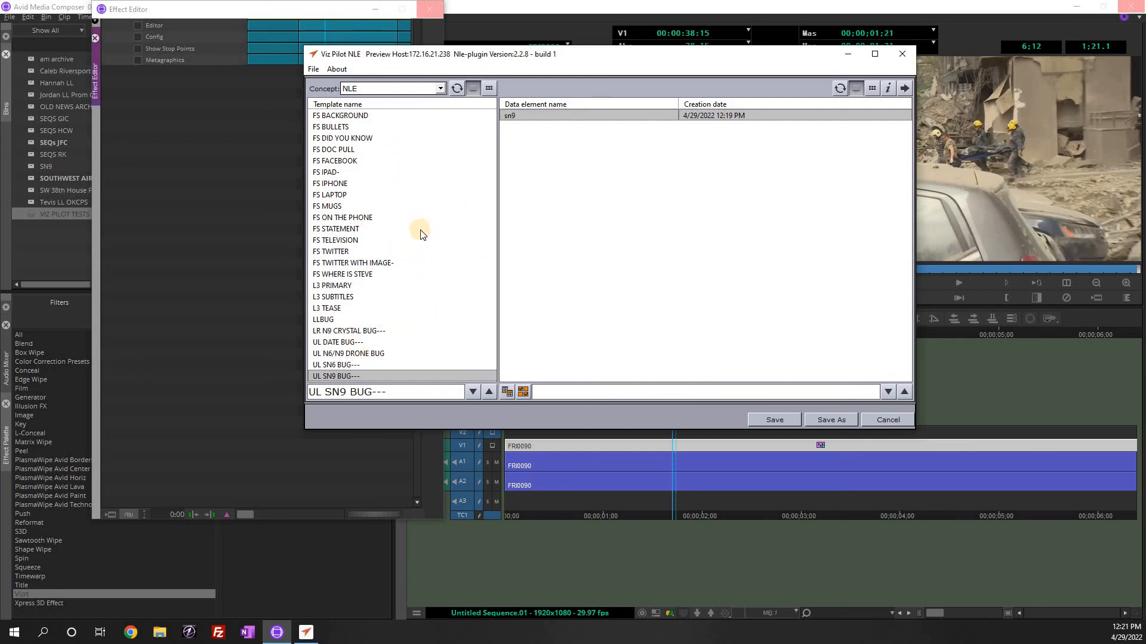
mouse_move(445, 250)
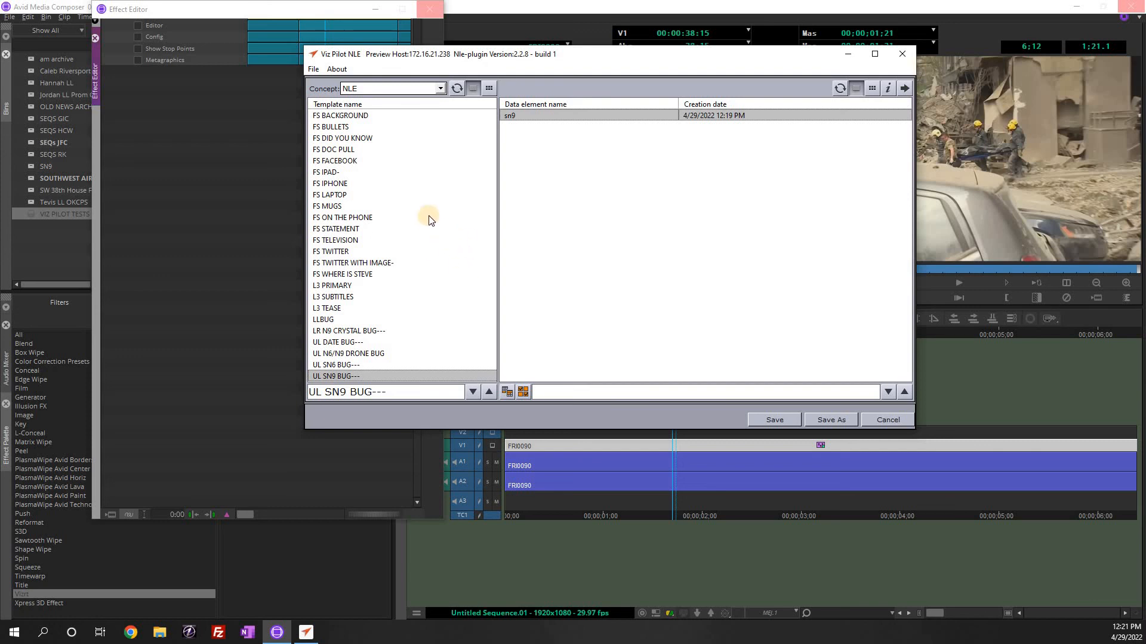
mouse_move(440, 216)
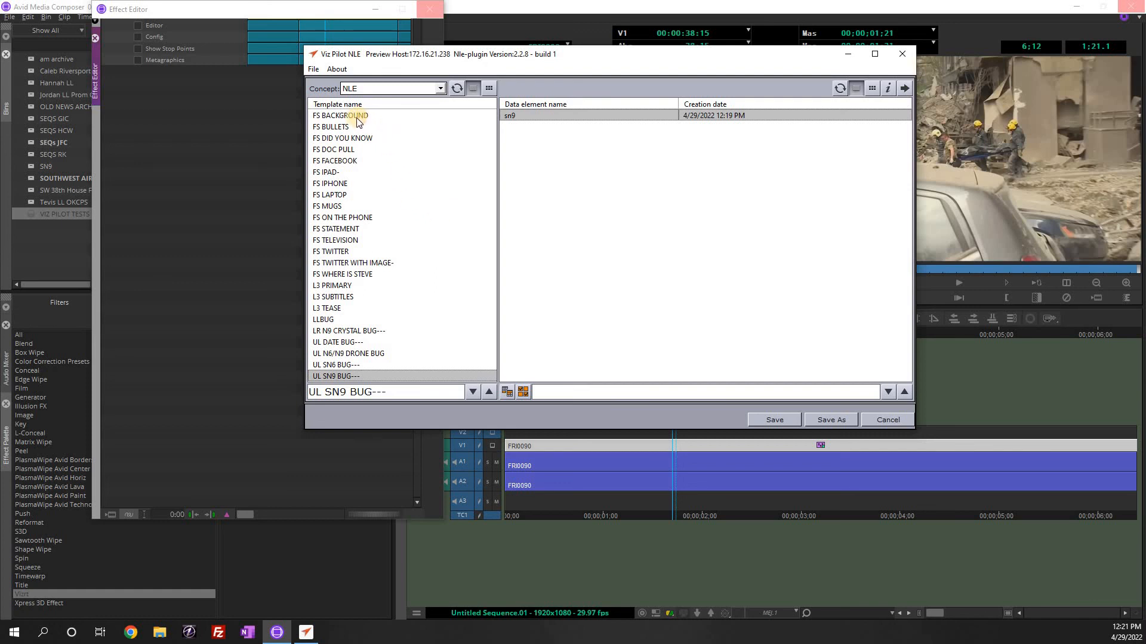
mouse_move(365, 222)
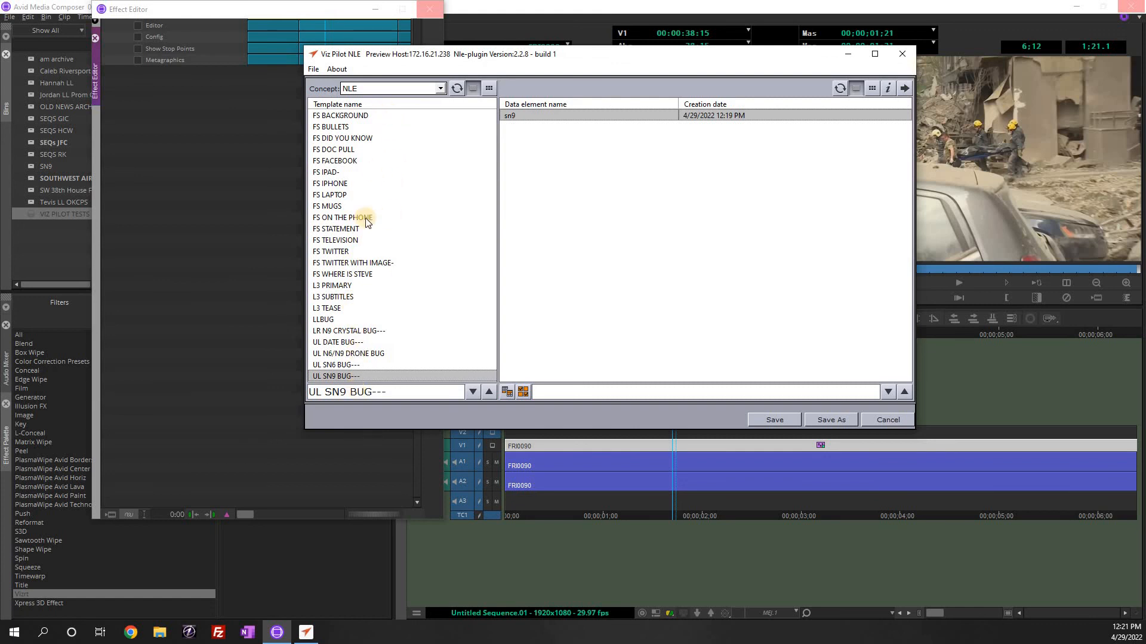
mouse_move(372, 334)
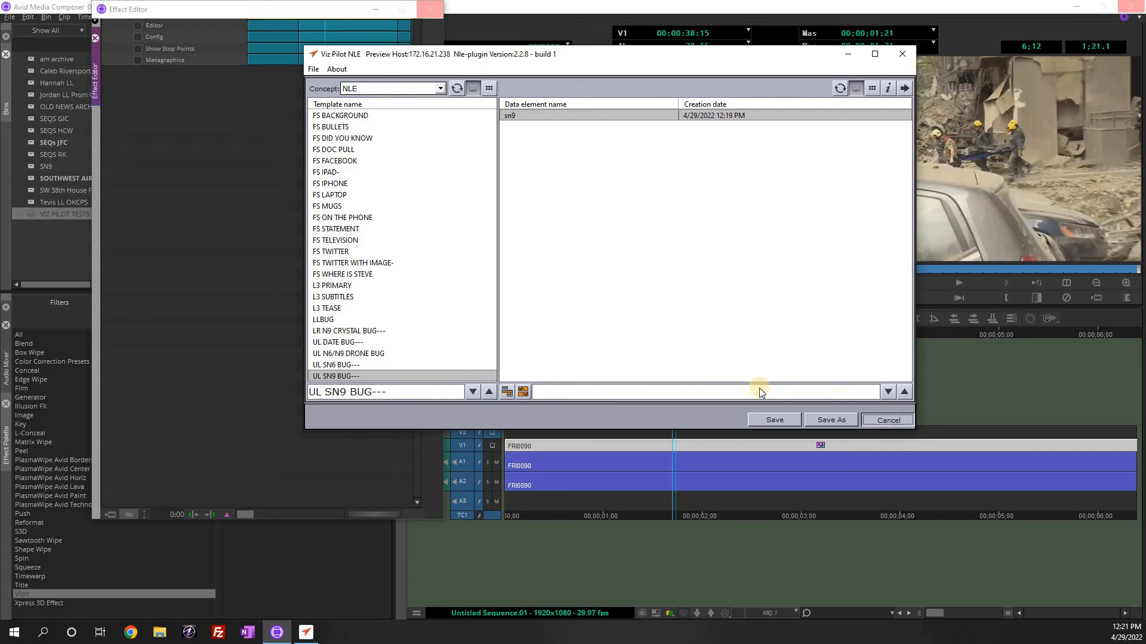
left_click(886, 419)
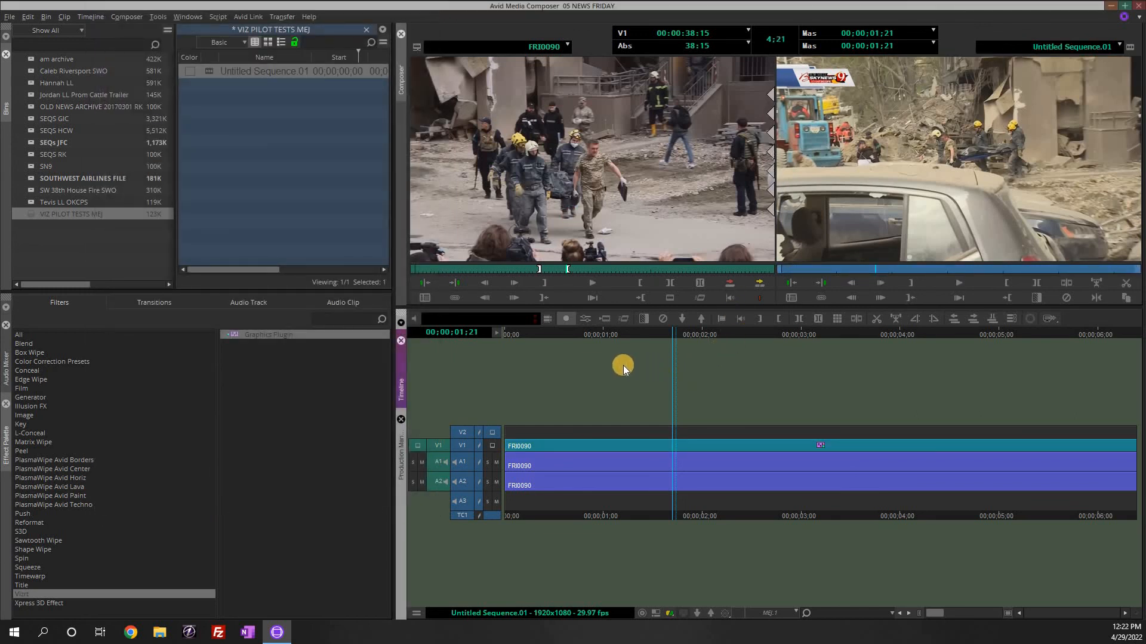
mouse_move(620, 364)
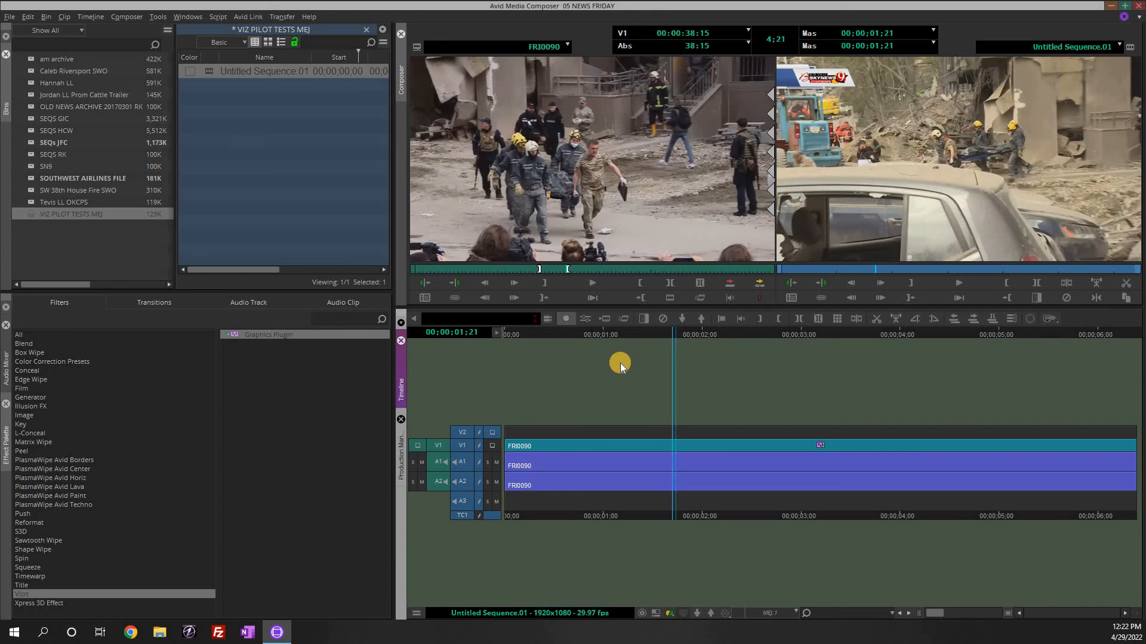